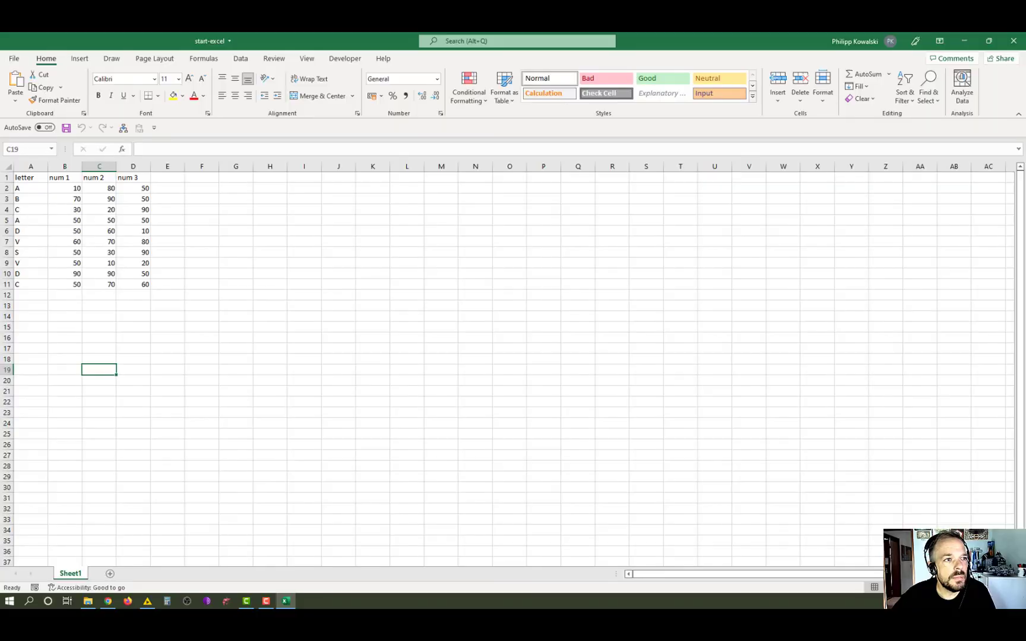
pyautogui.moveTo(228, 326)
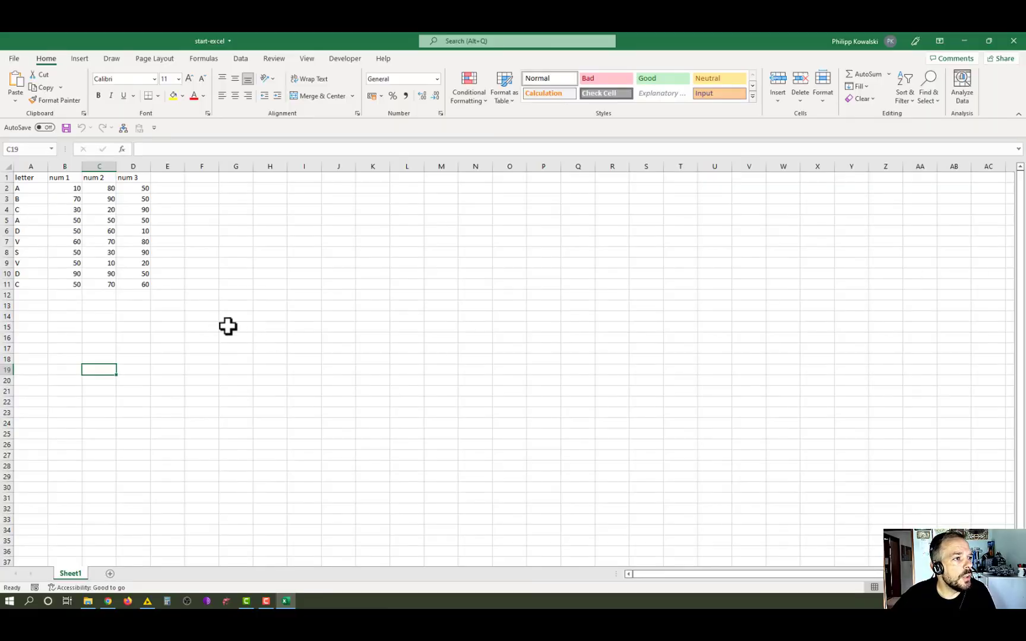
pyautogui.moveTo(74, 216)
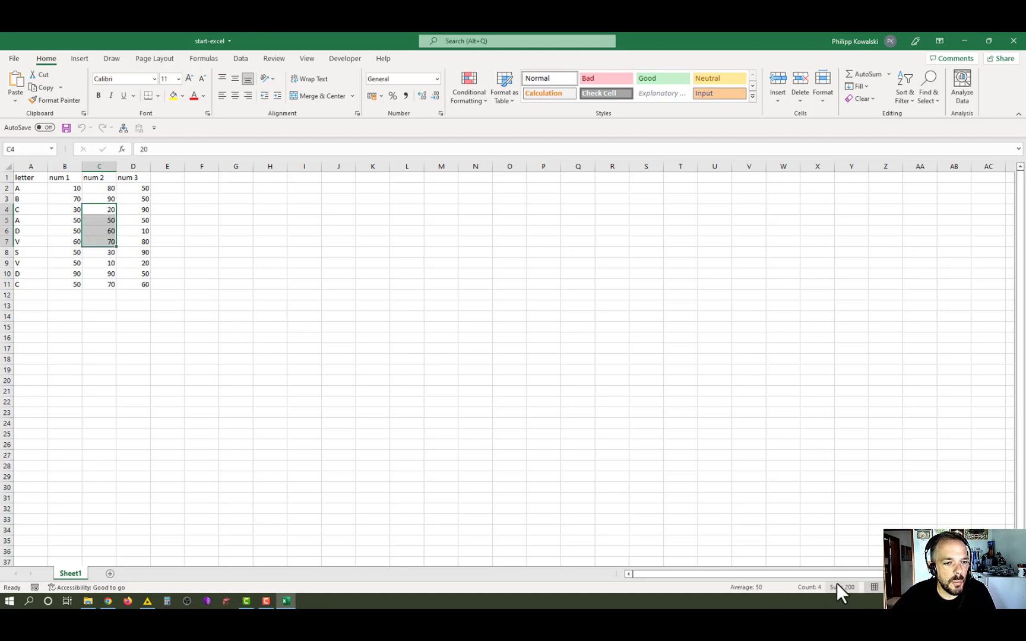
pyautogui.moveTo(860, 597)
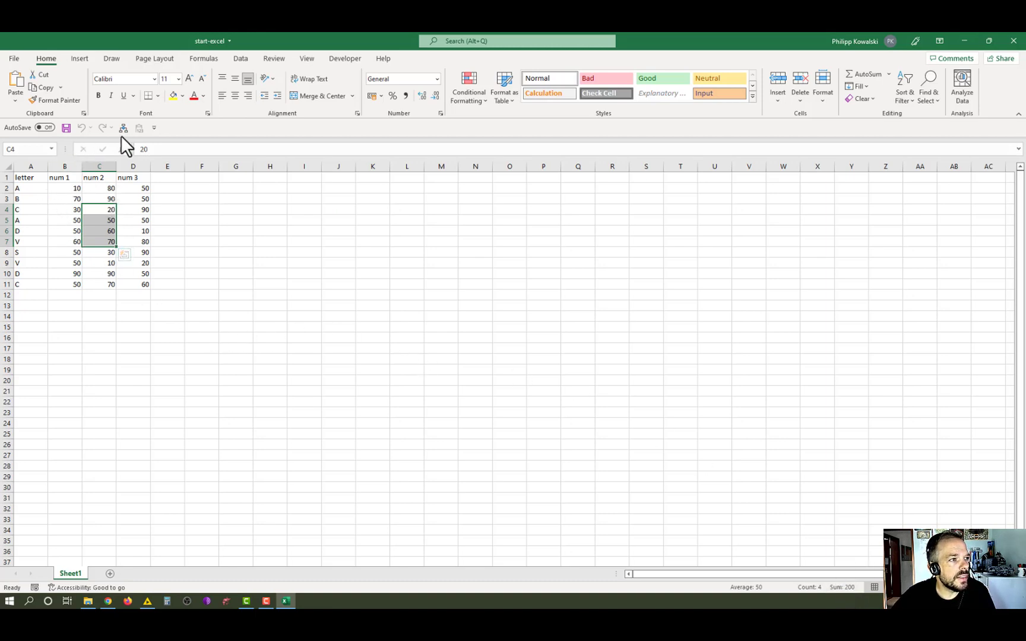
pyautogui.moveTo(426, 213)
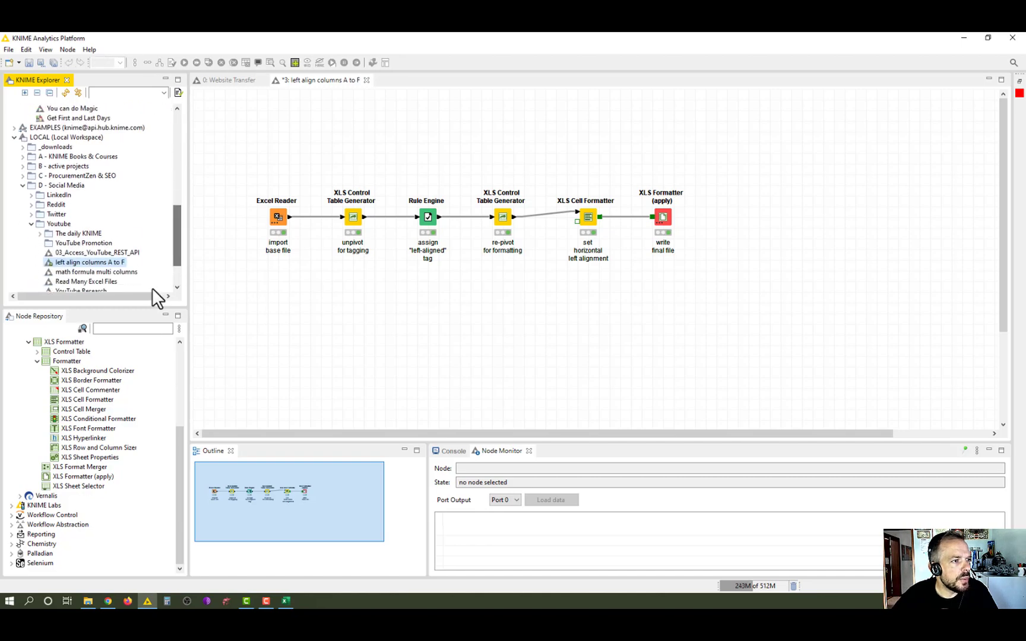
pyautogui.moveTo(65, 321)
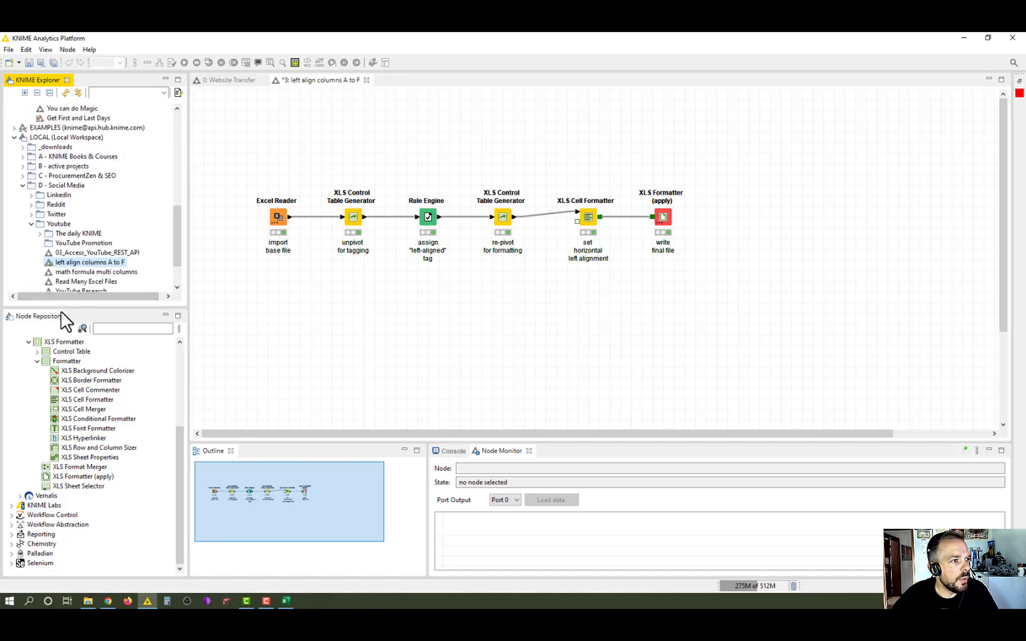
# Open the left-align columns A–F workflow and preview the Excel Reader's output in the Node Monitor.
pyautogui.rightClick(90, 262)
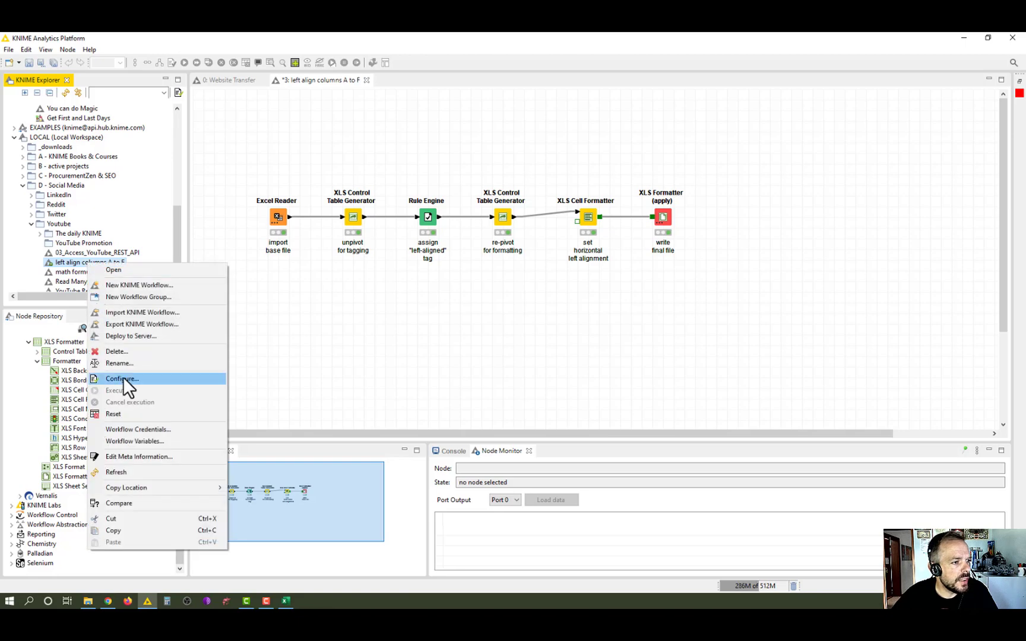
pyautogui.click(471, 372)
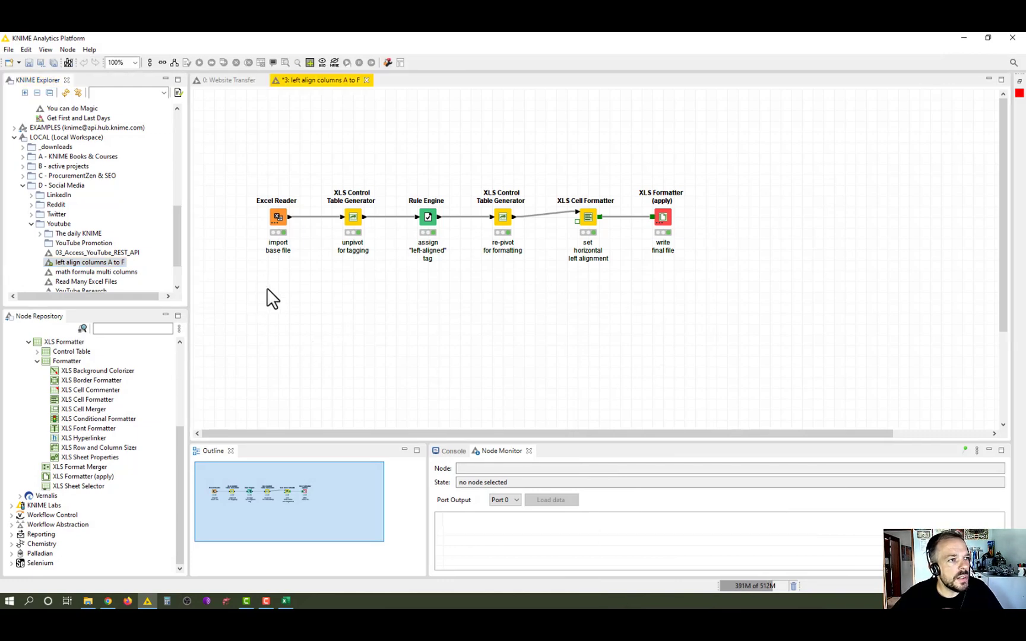
pyautogui.click(277, 216)
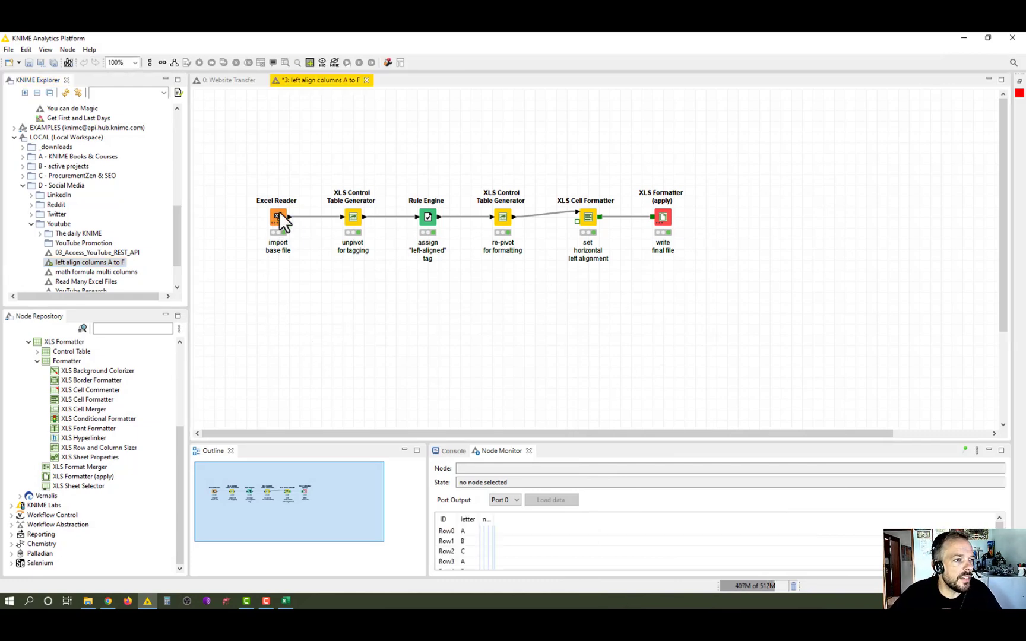
# Point the Excel Reader at start-excel.xlsx, first sheet, with headers in row 1.
pyautogui.doubleClick(277, 217)
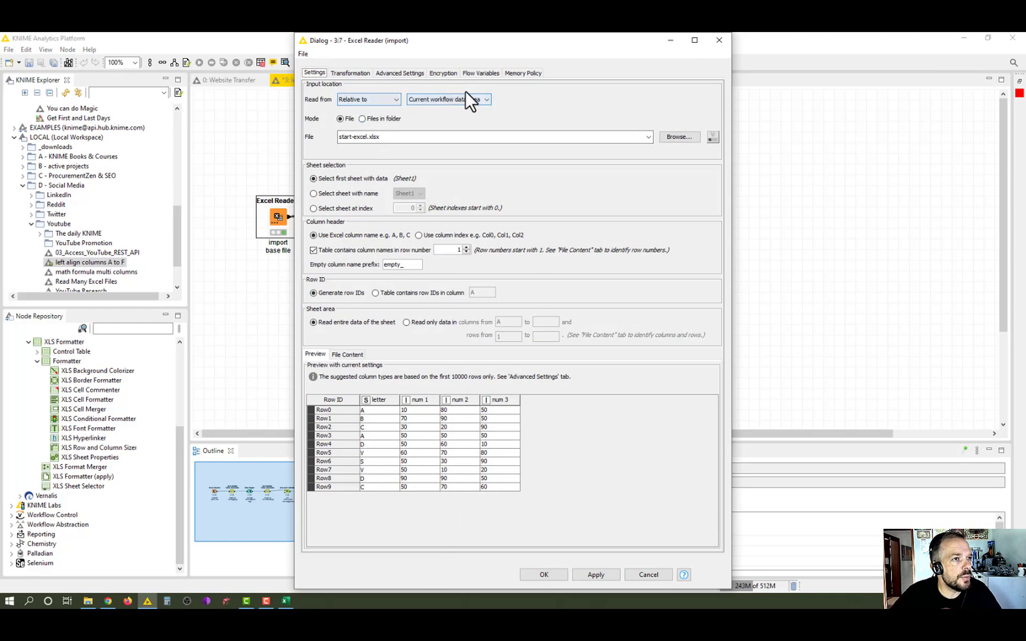
pyautogui.moveTo(719, 219)
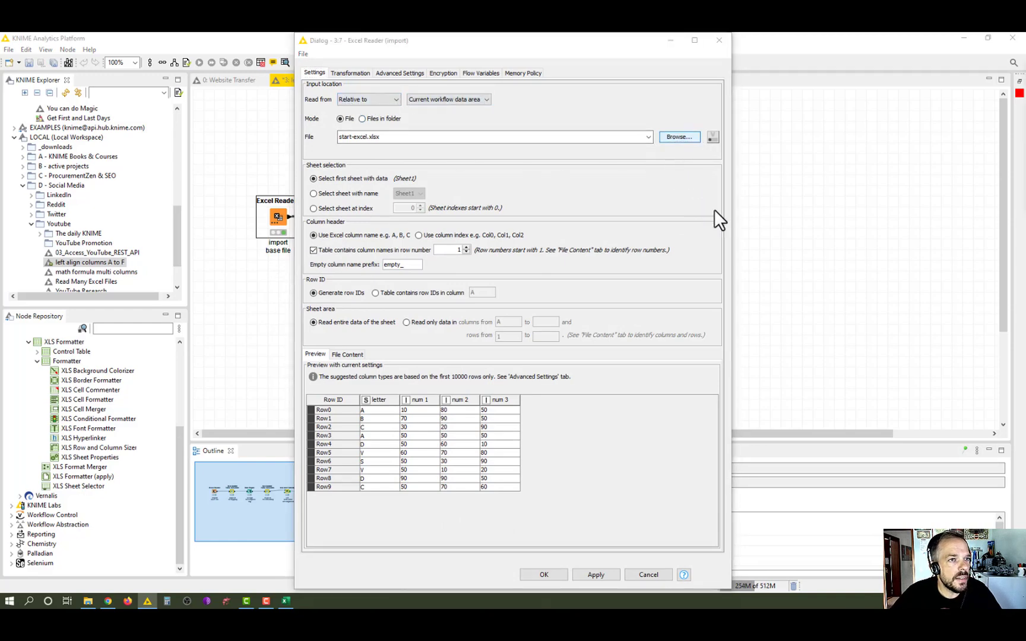
pyautogui.click(679, 136)
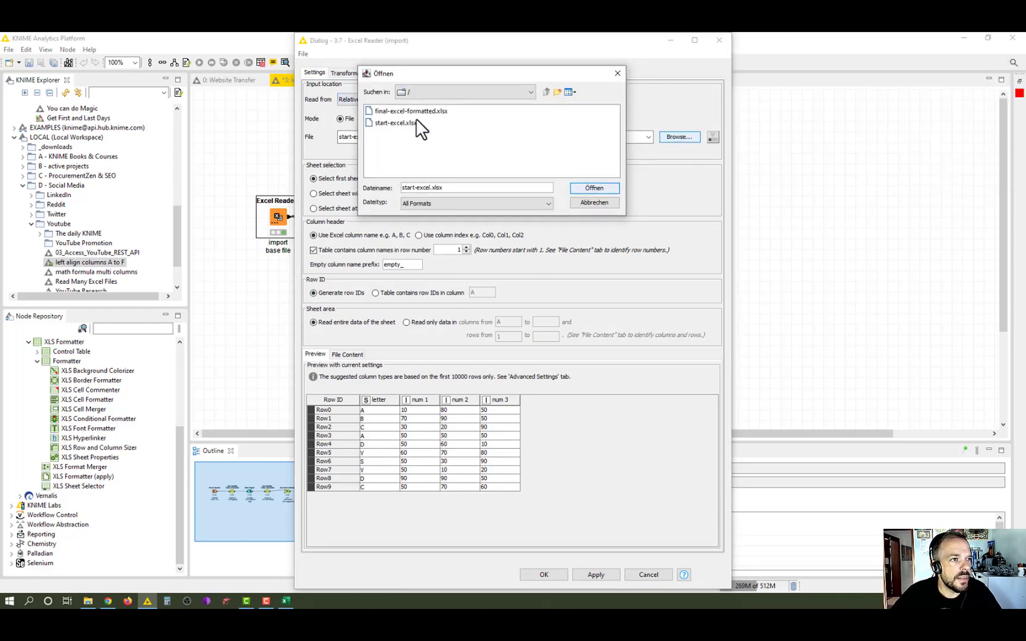
pyautogui.click(592, 188)
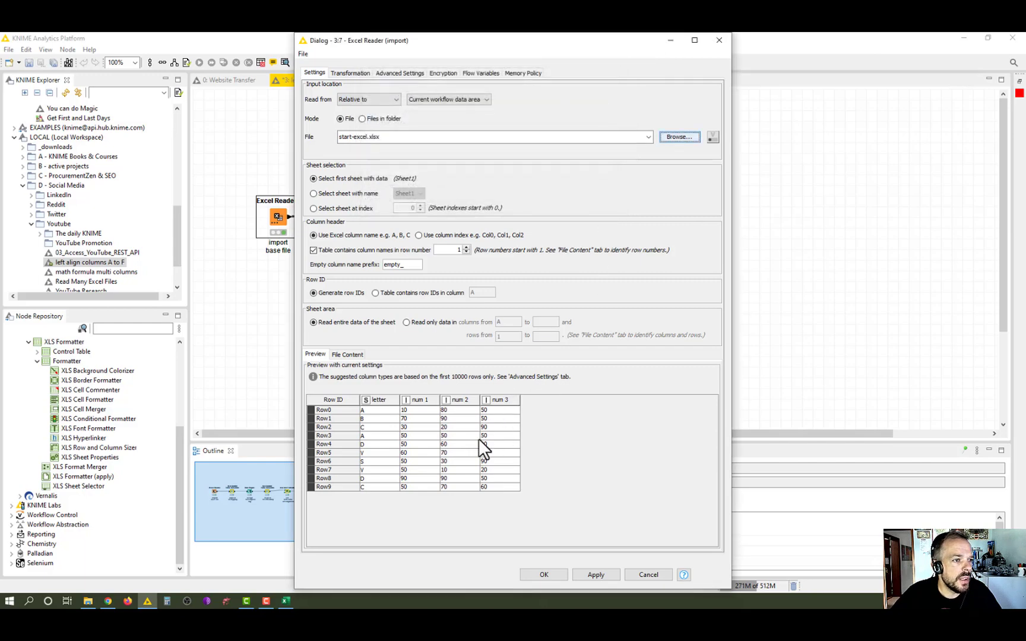
pyautogui.moveTo(378, 429)
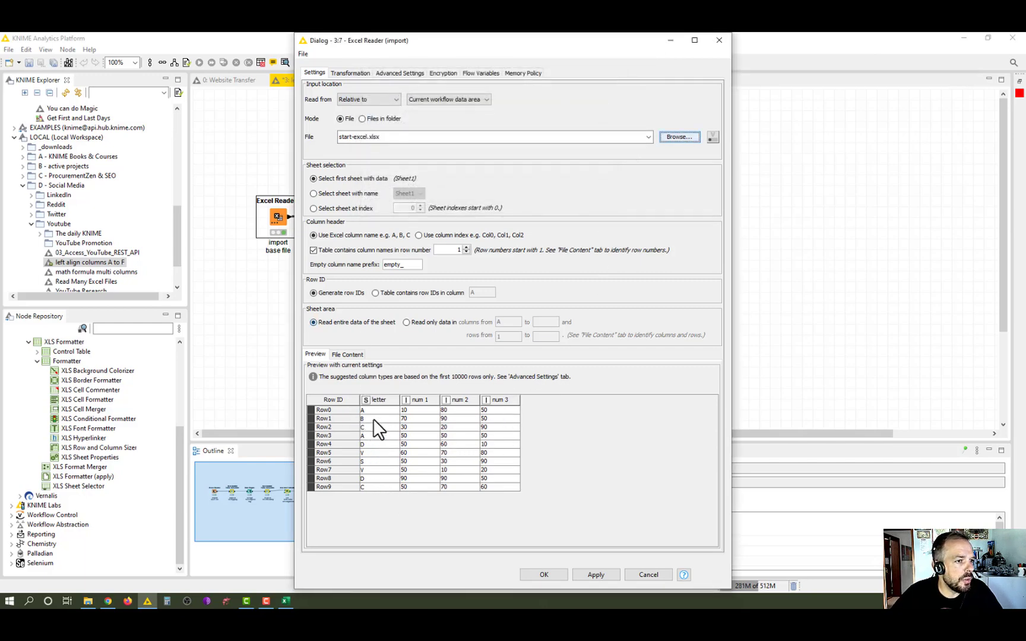
pyautogui.moveTo(401, 512)
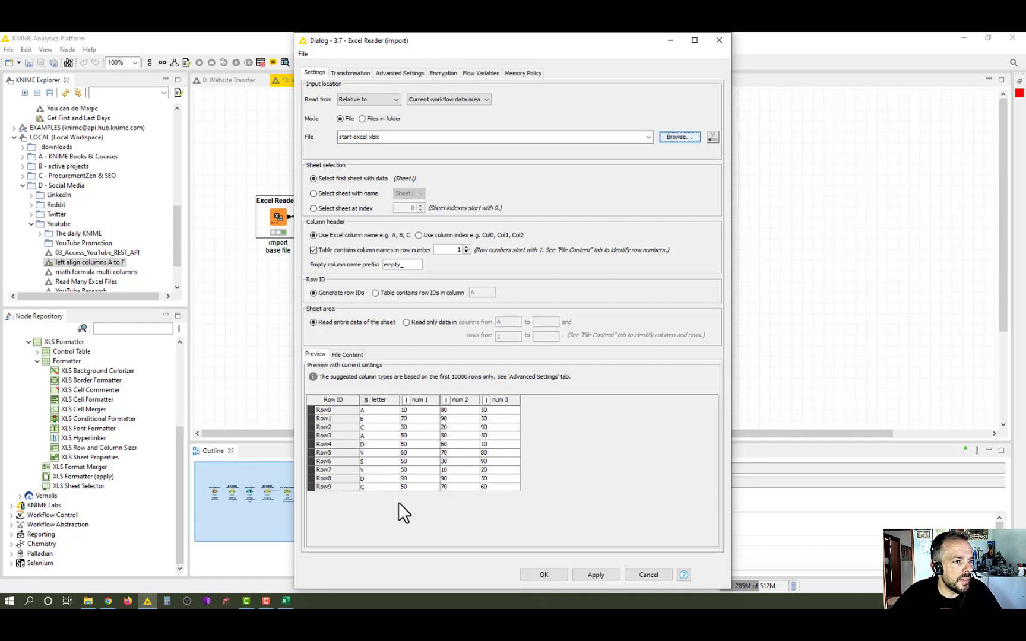
pyautogui.moveTo(469, 406)
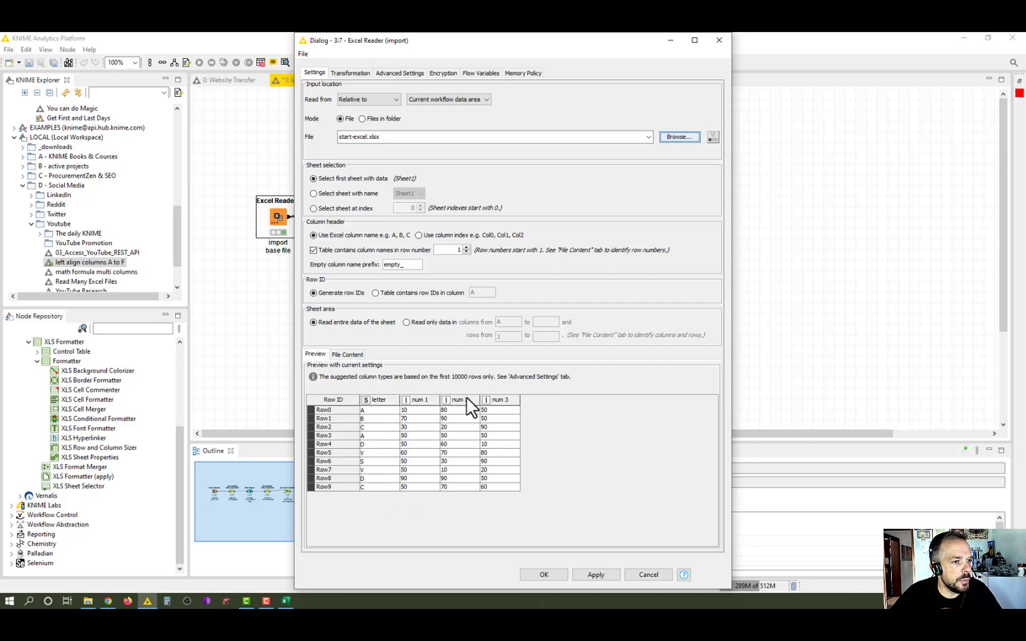
pyautogui.moveTo(581, 340)
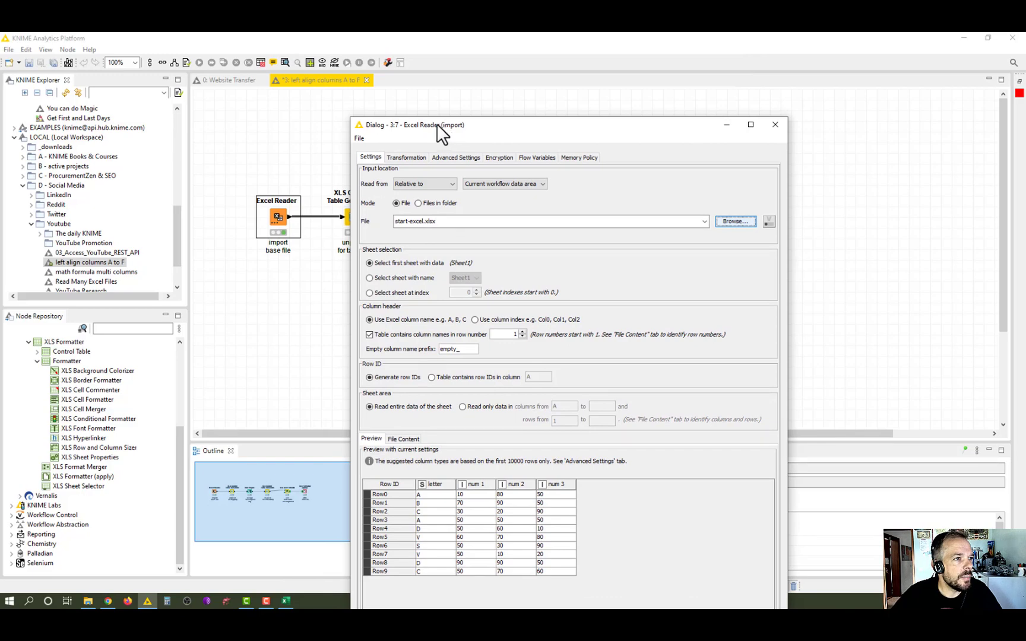
pyautogui.moveTo(453, 578)
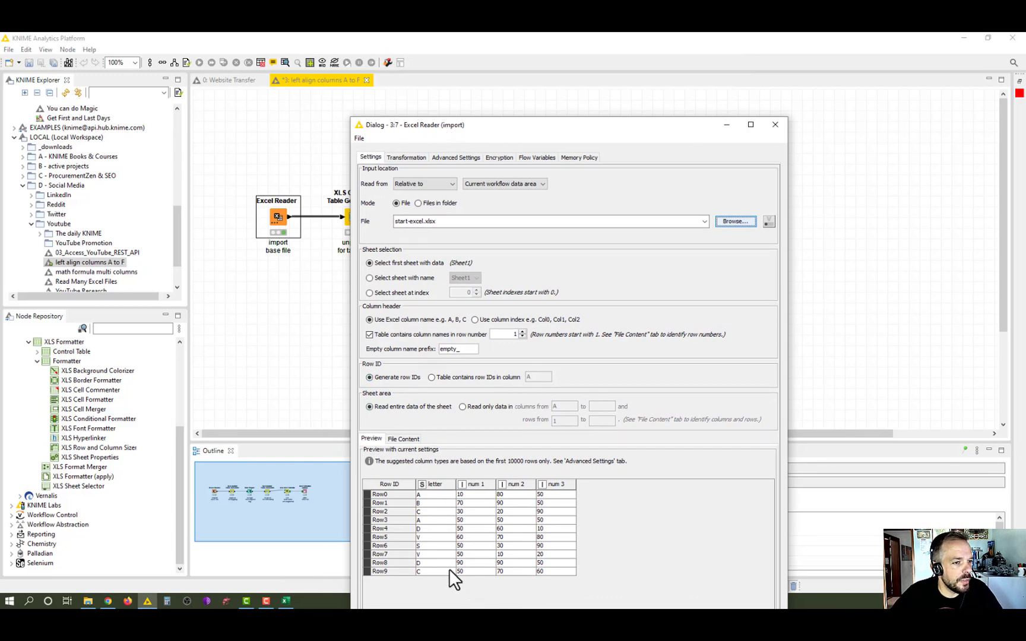
pyautogui.moveTo(495, 571)
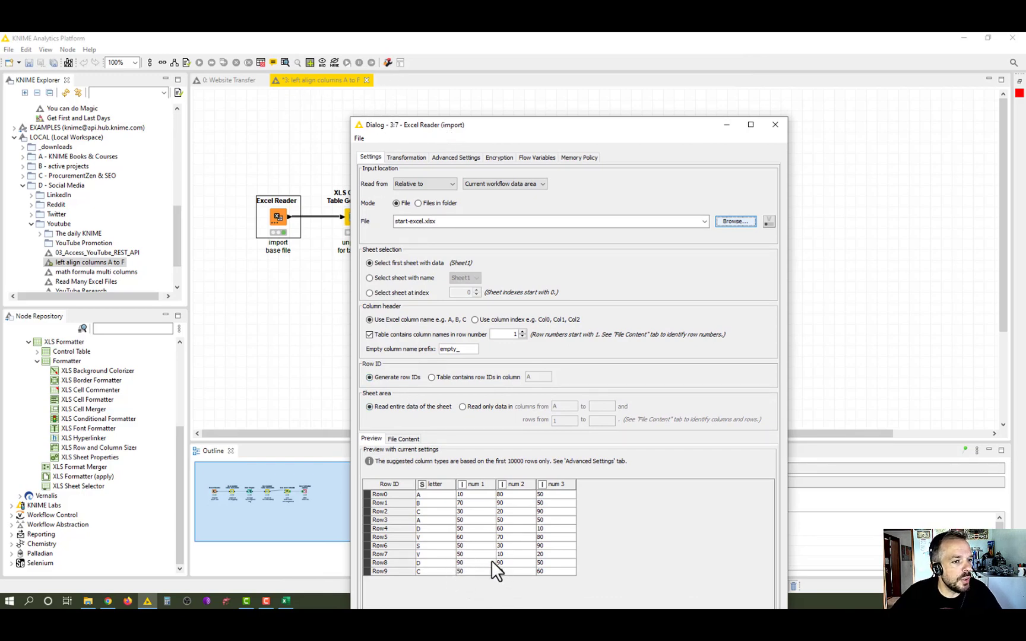
pyautogui.moveTo(576, 504)
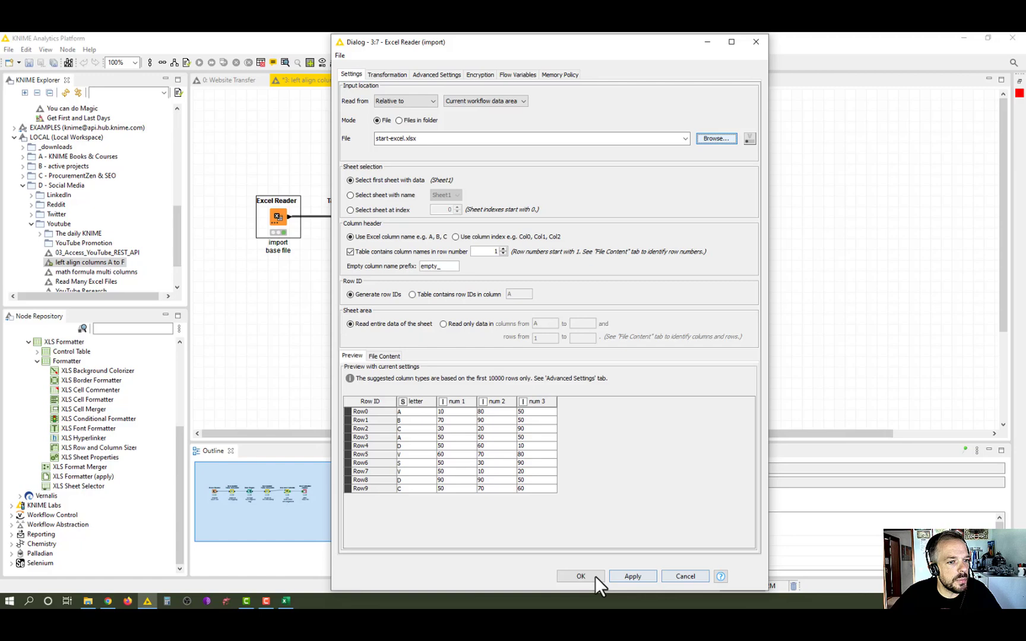
pyautogui.click(579, 576)
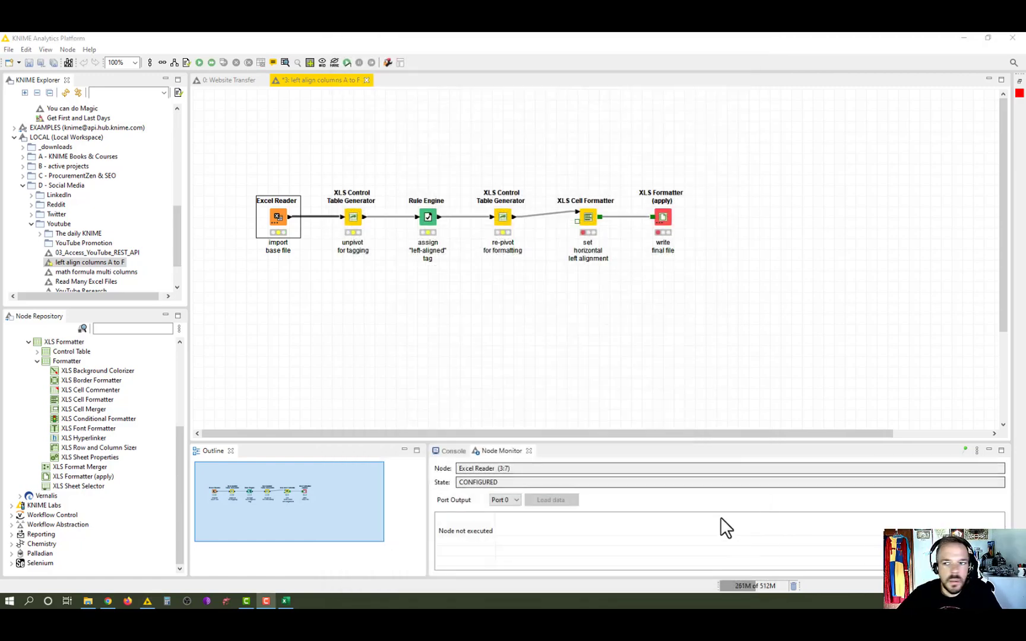
pyautogui.moveTo(281, 222)
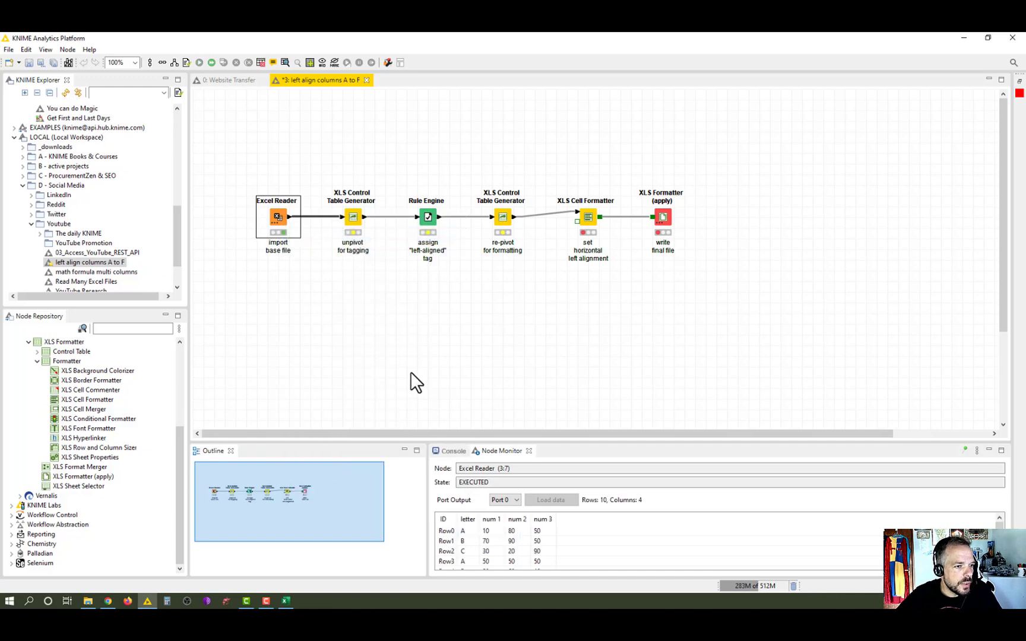
# View the Excel Reader's 10-row, 4-column output table, then close it.
pyautogui.rightClick(277, 217)
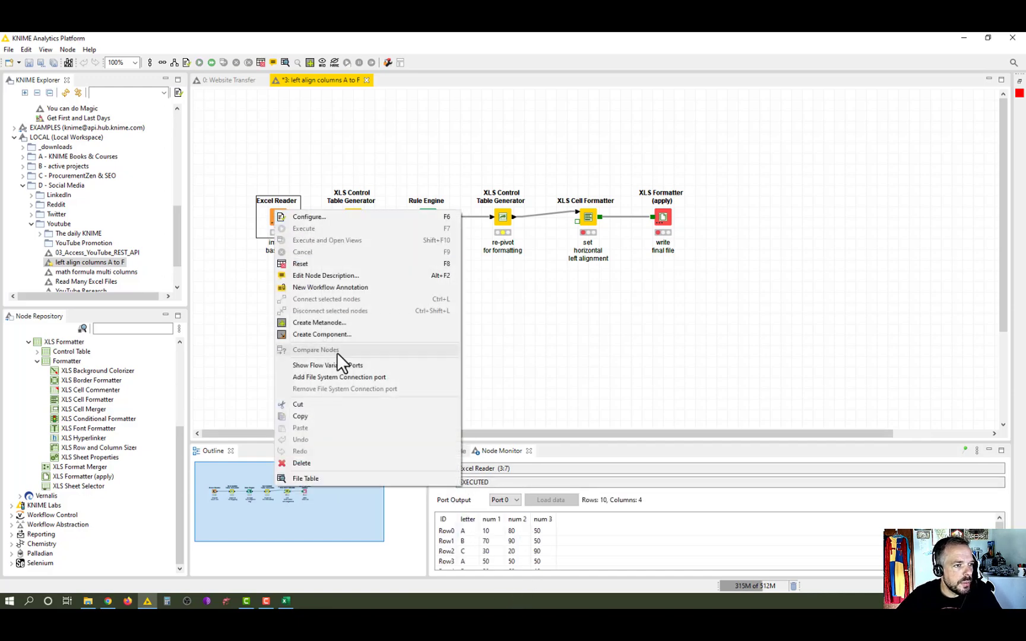
pyautogui.click(305, 478)
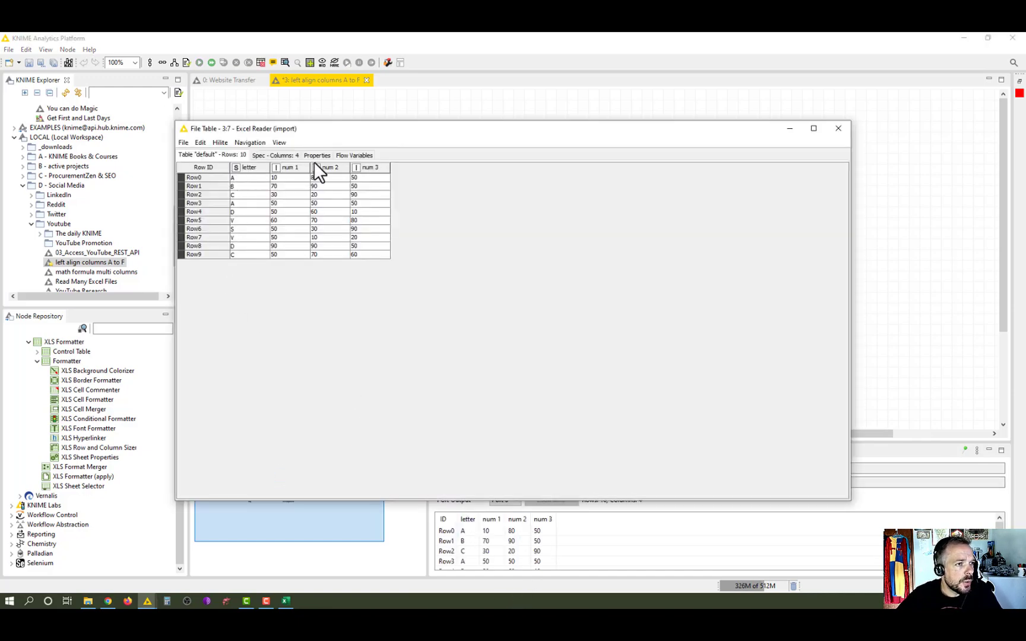
pyautogui.click(838, 128)
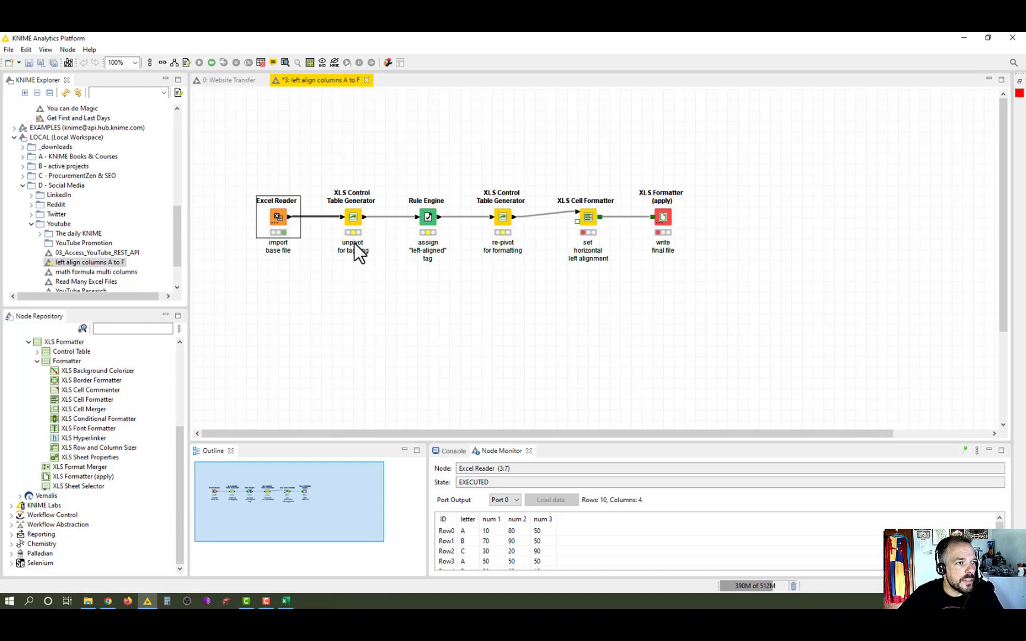
pyautogui.moveTo(358, 232)
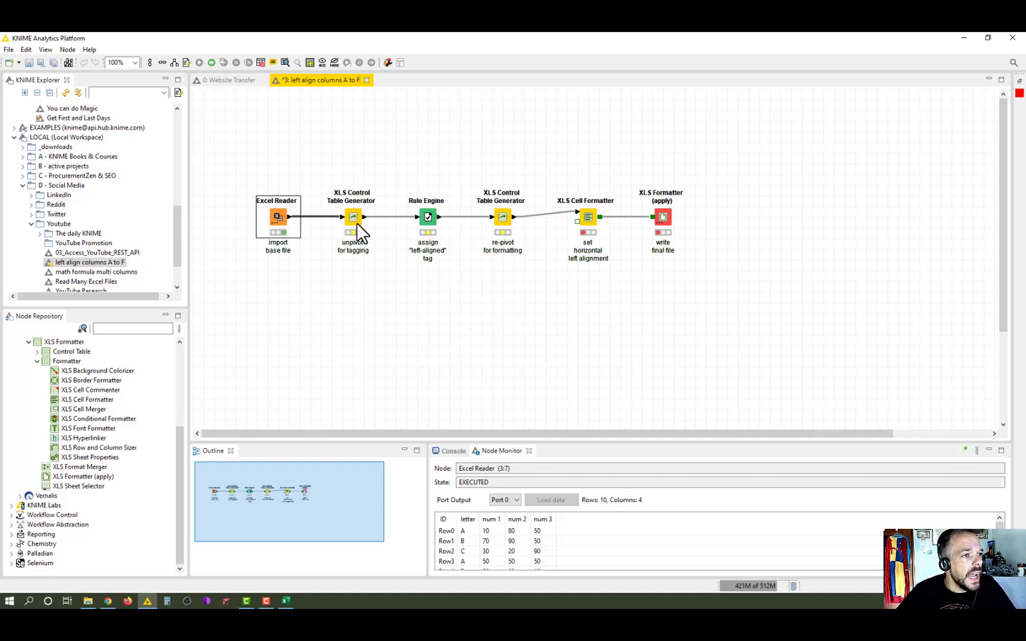
pyautogui.moveTo(358, 229)
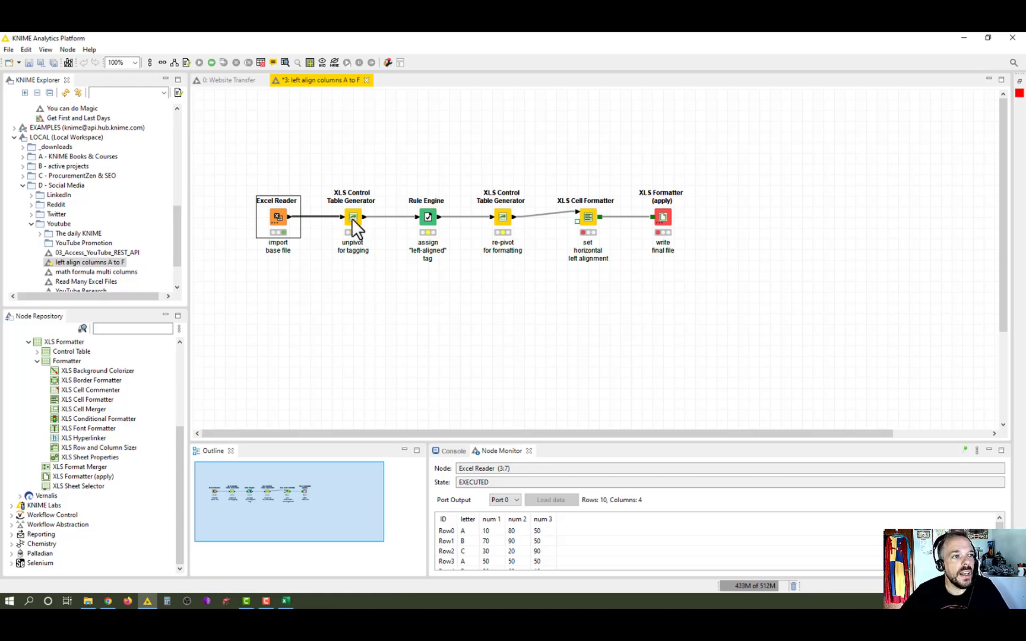
# Inspect and close the unpivot Control Table Generator's 44-row, 8-column table, then select Rule Engine.
pyautogui.click(352, 217)
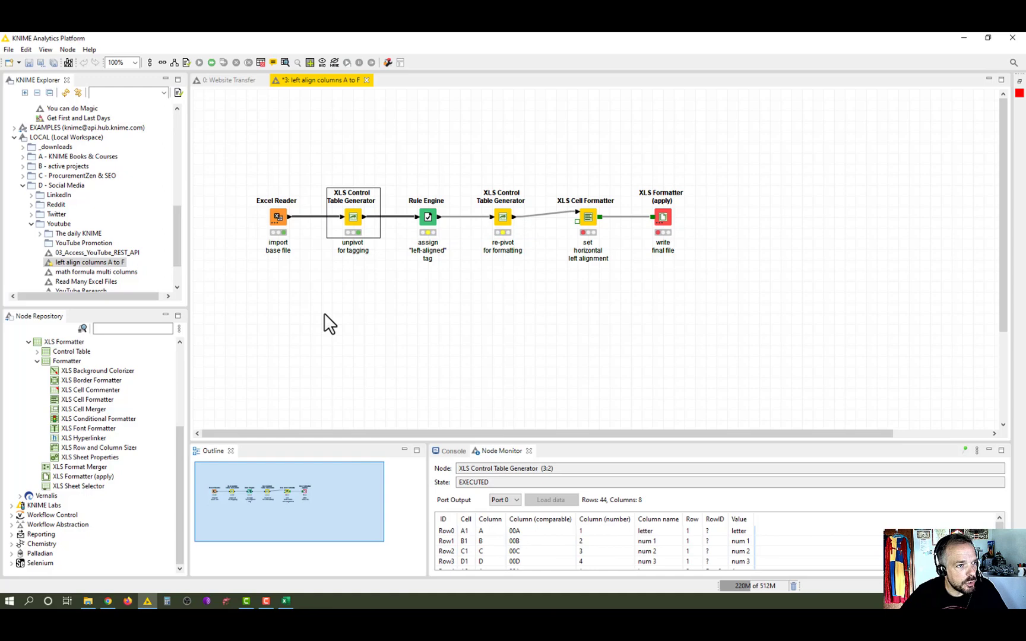
pyautogui.doubleClick(352, 217)
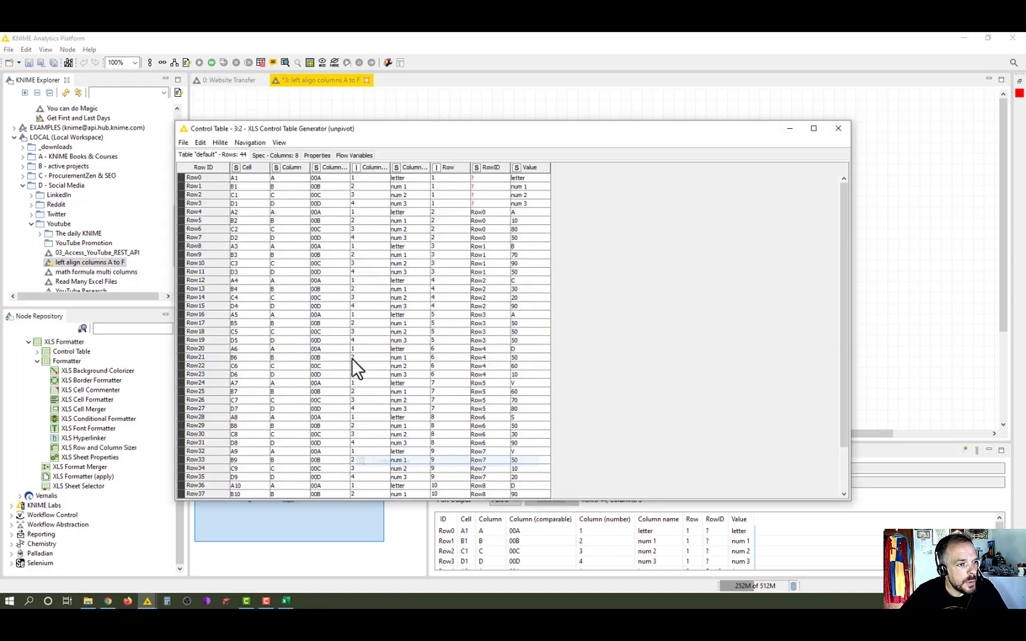
pyautogui.moveTo(265, 190)
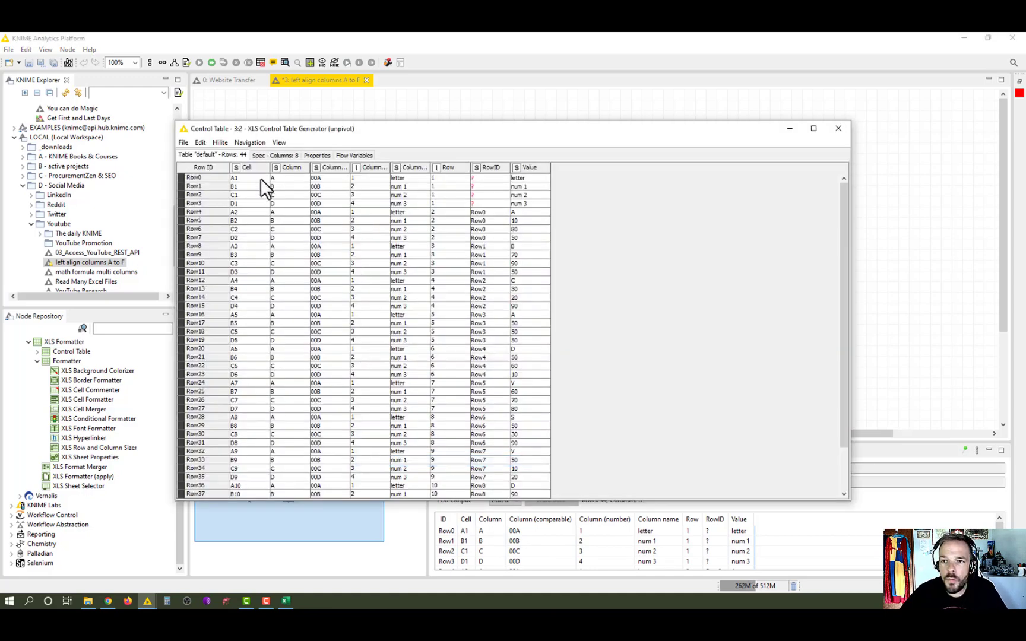
pyautogui.moveTo(254, 216)
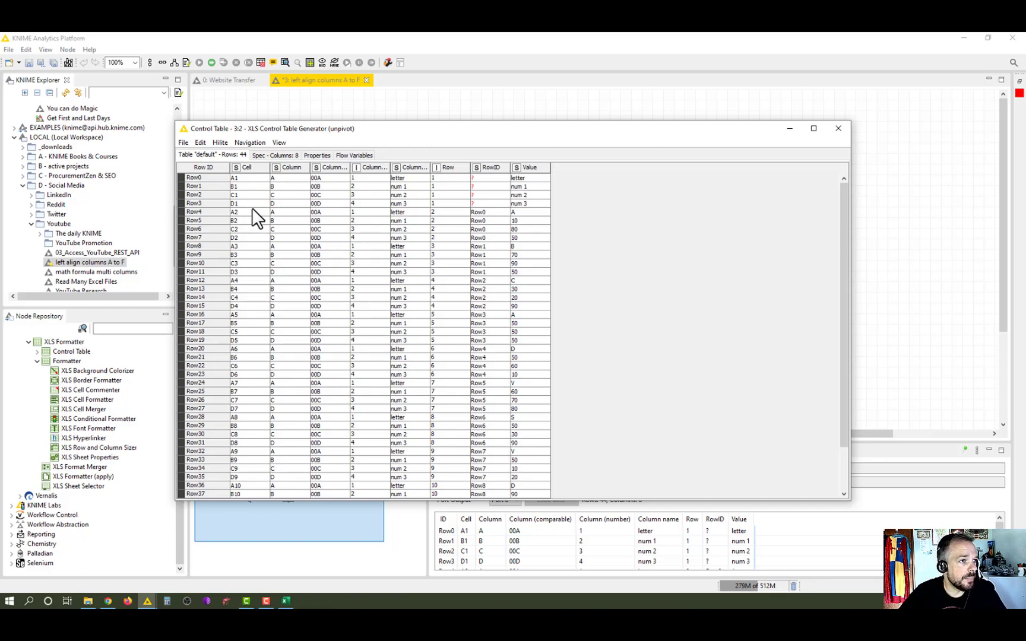
pyautogui.moveTo(299, 175)
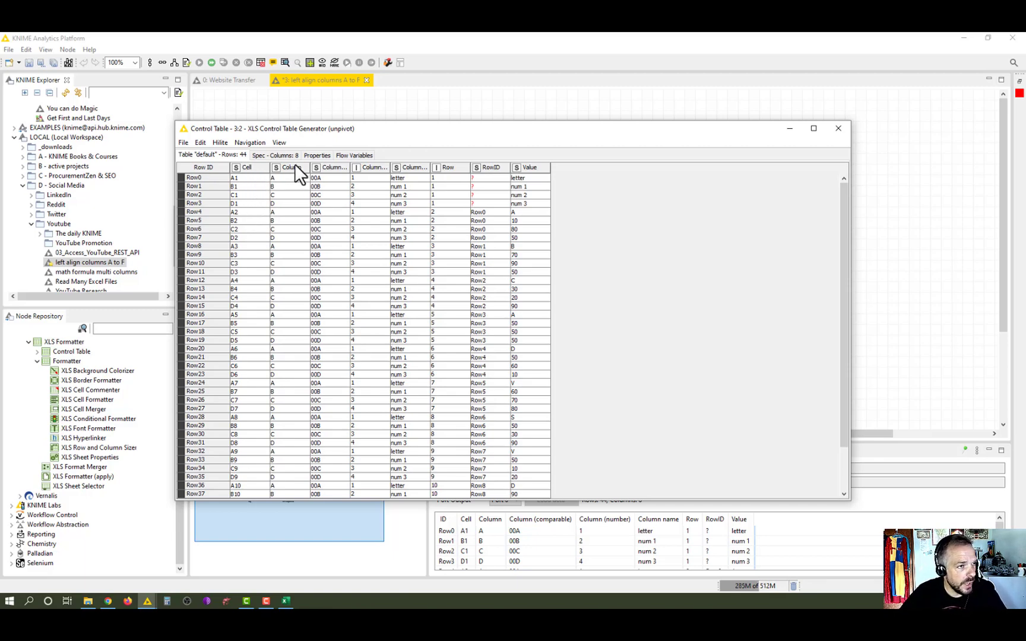
pyautogui.moveTo(335, 200)
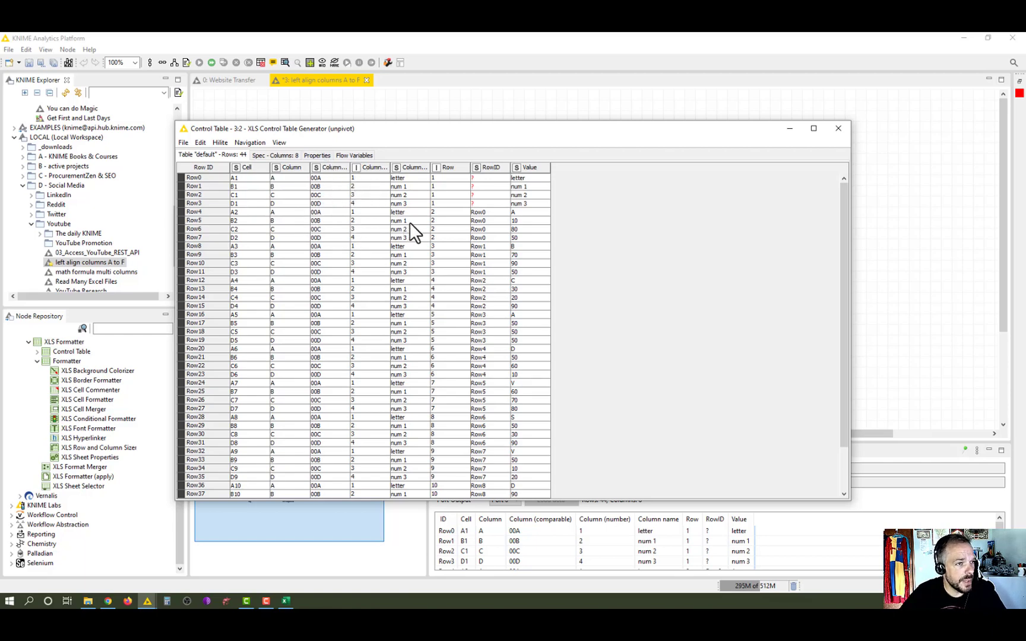
pyautogui.moveTo(444, 215)
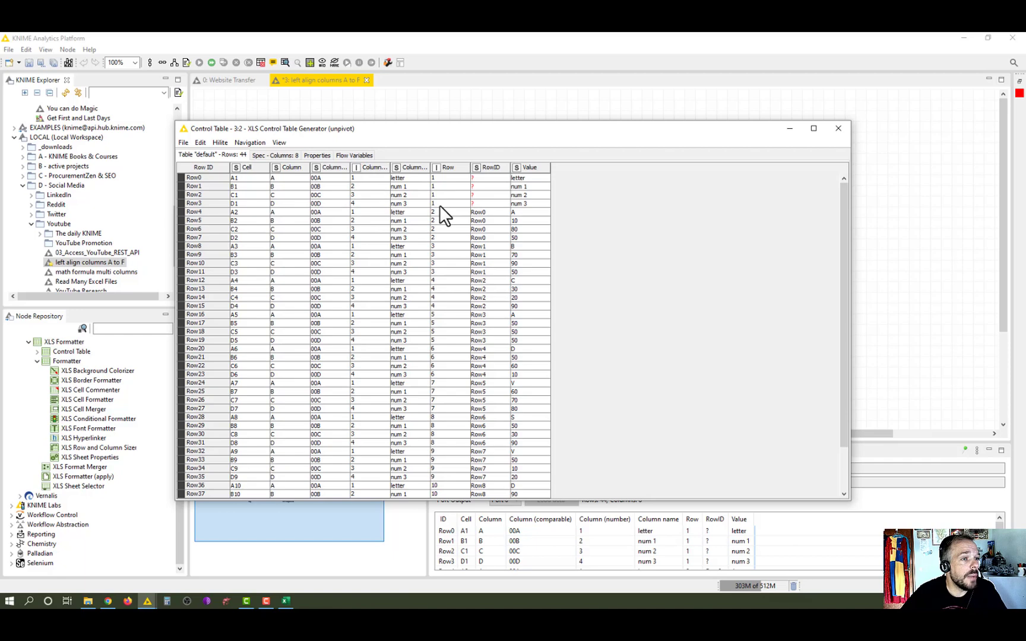
pyautogui.moveTo(498, 268)
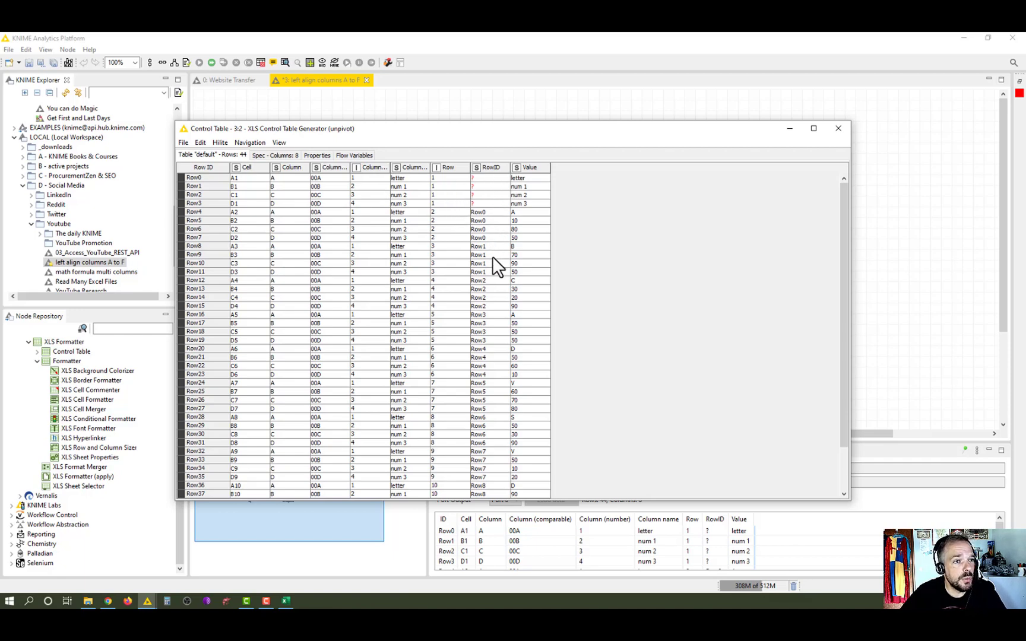
pyautogui.moveTo(523, 177)
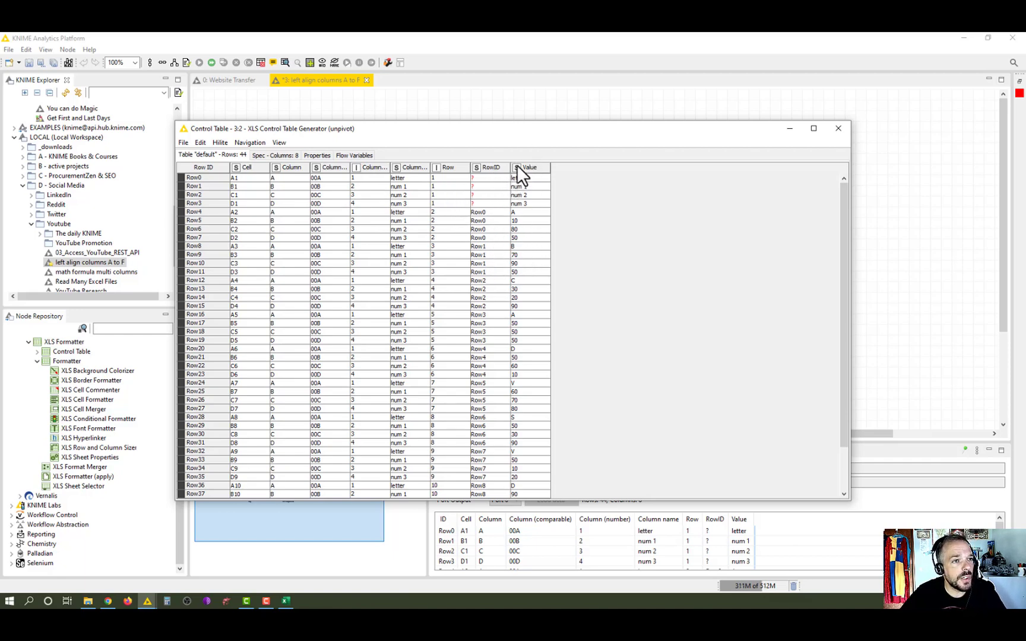
pyautogui.moveTo(533, 257)
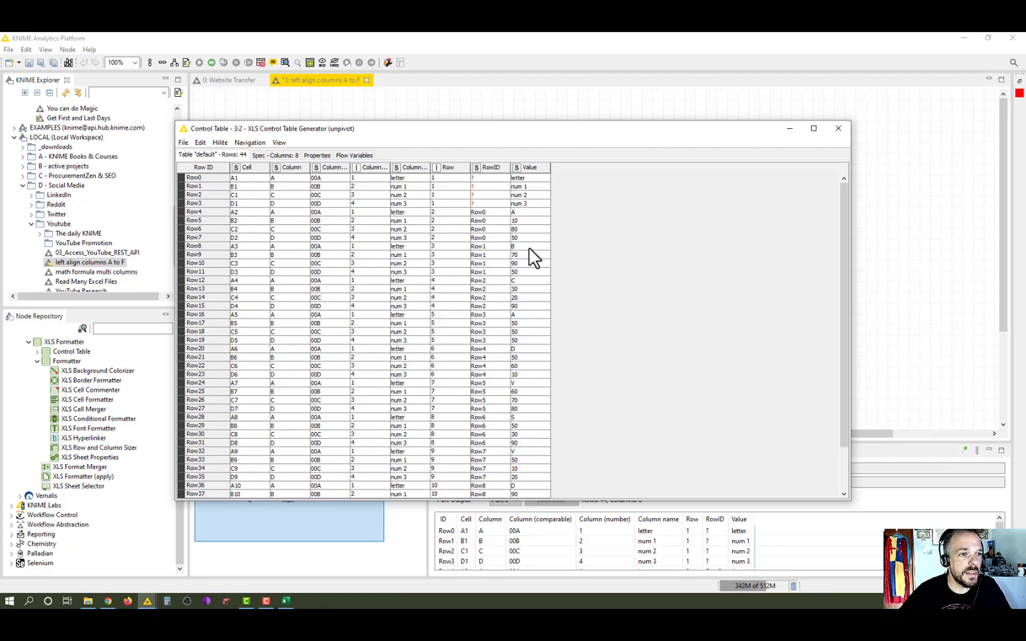
pyautogui.moveTo(541, 252)
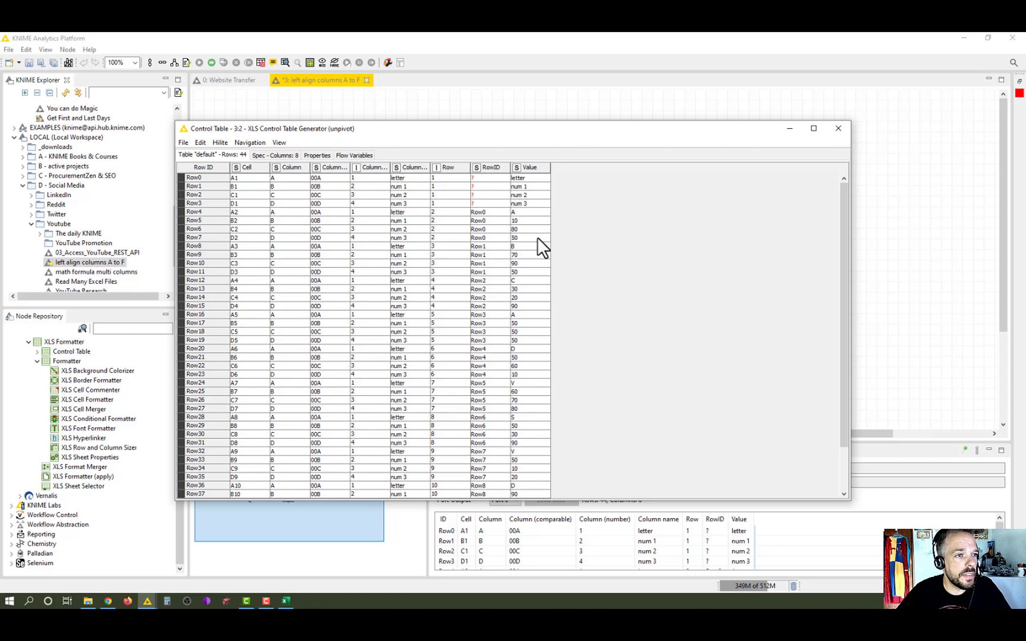
pyautogui.moveTo(574, 216)
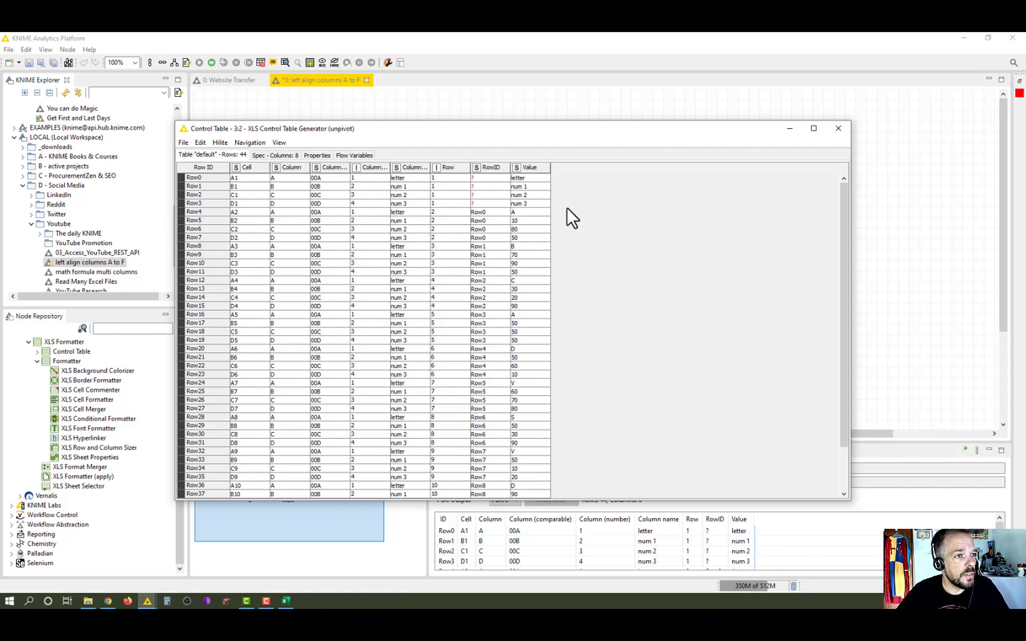
pyautogui.moveTo(494, 386)
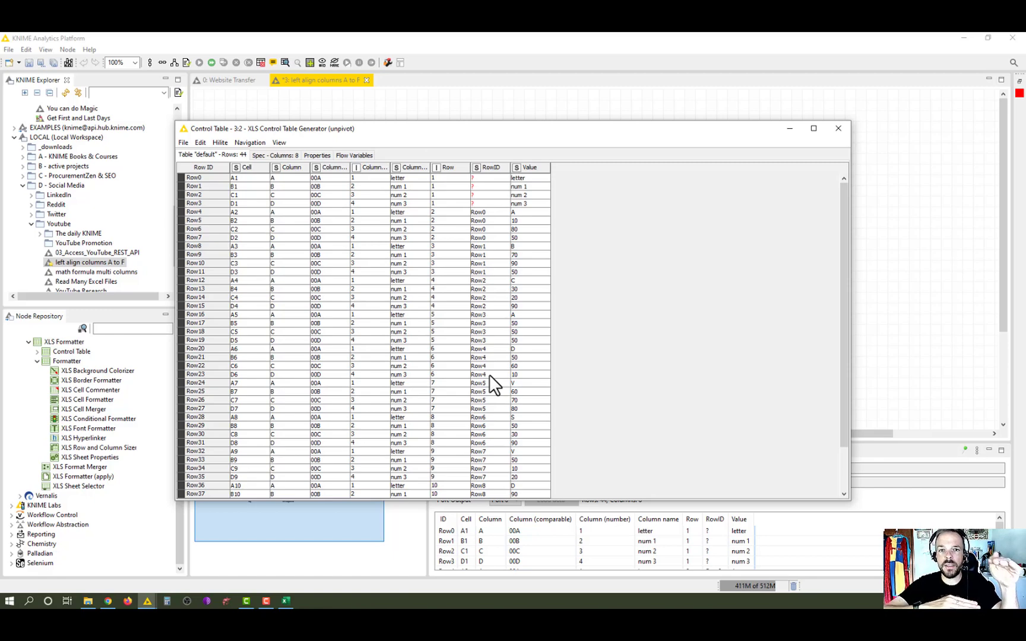
pyautogui.moveTo(518, 281)
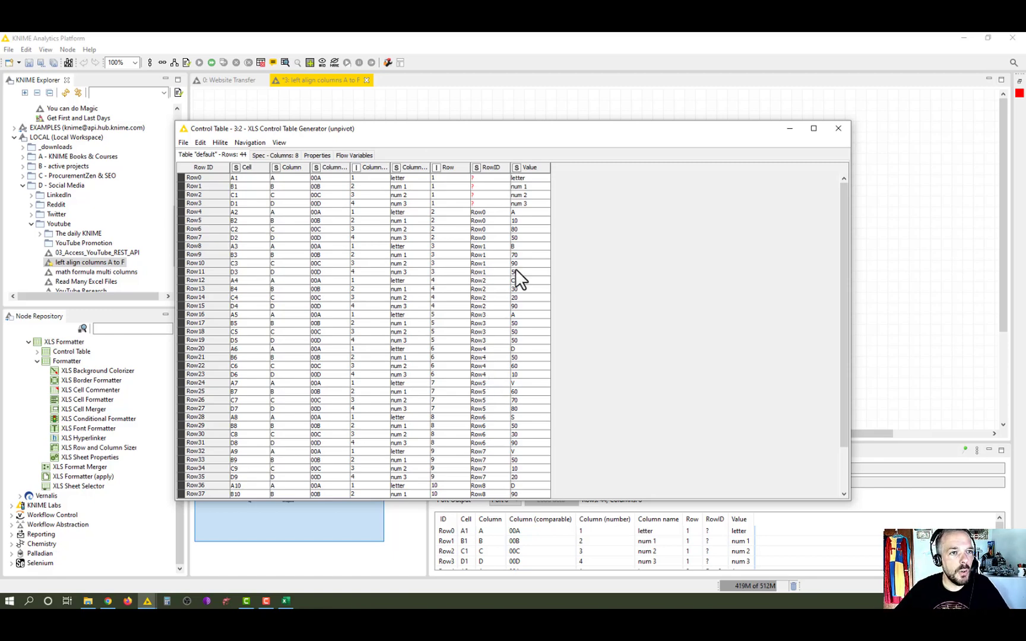
pyautogui.click(837, 127)
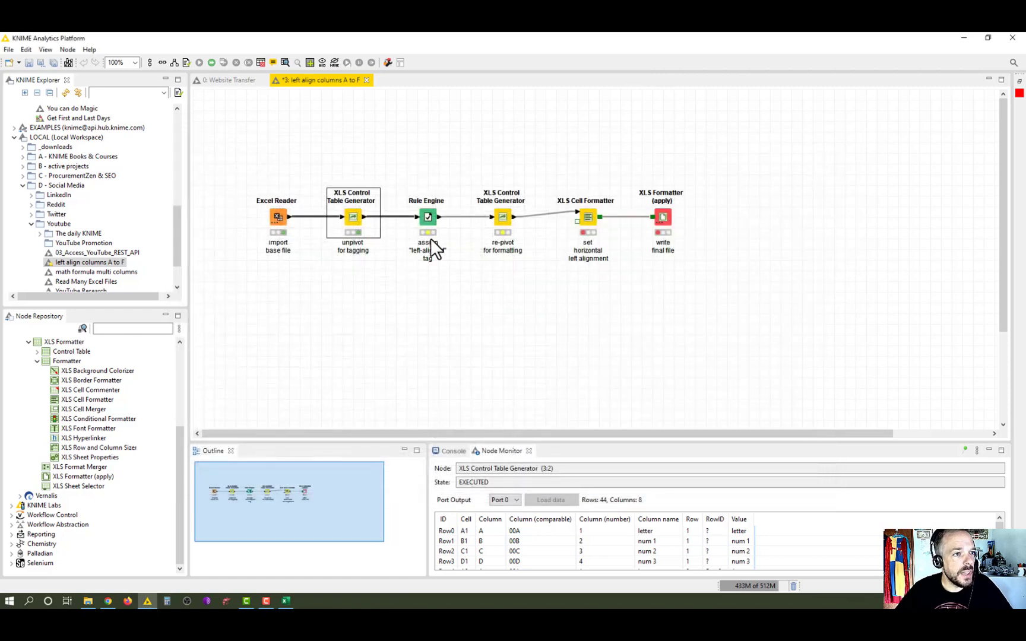
pyautogui.click(427, 217)
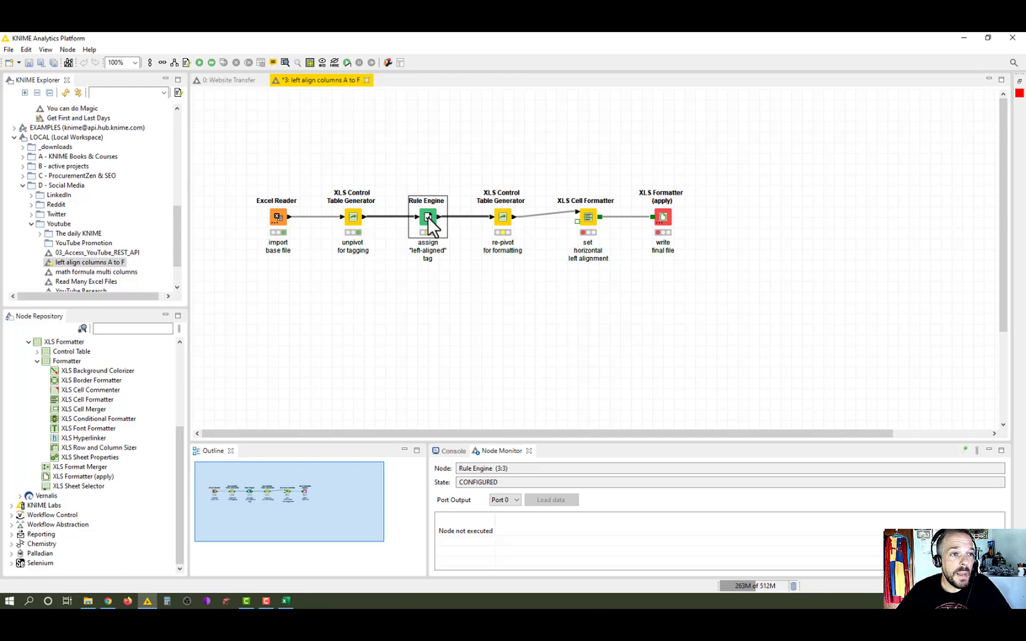
pyautogui.moveTo(280, 222)
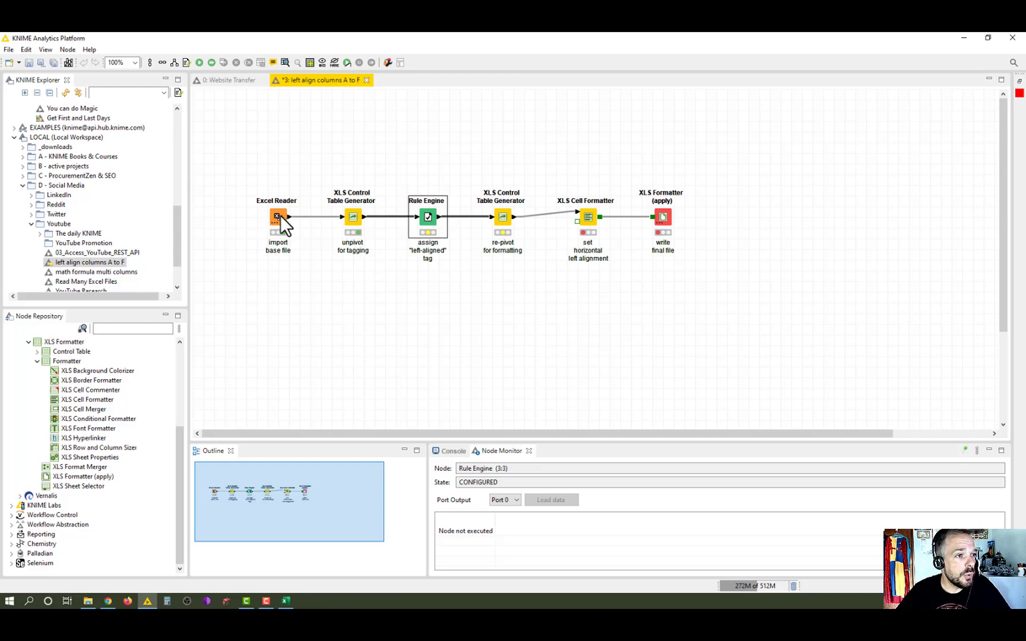
pyautogui.doubleClick(277, 216)
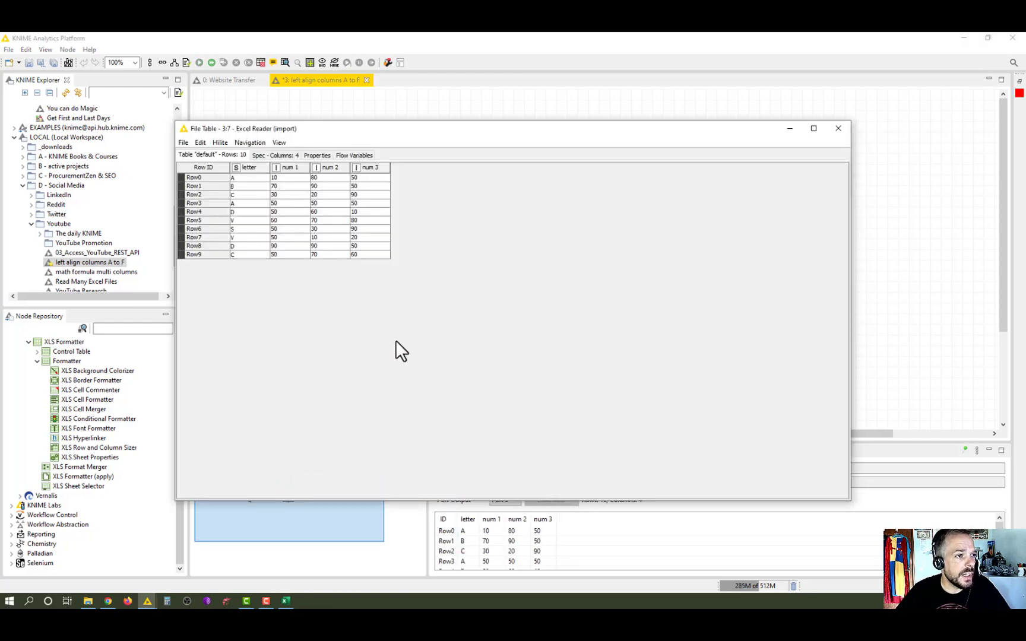
pyautogui.moveTo(290, 219)
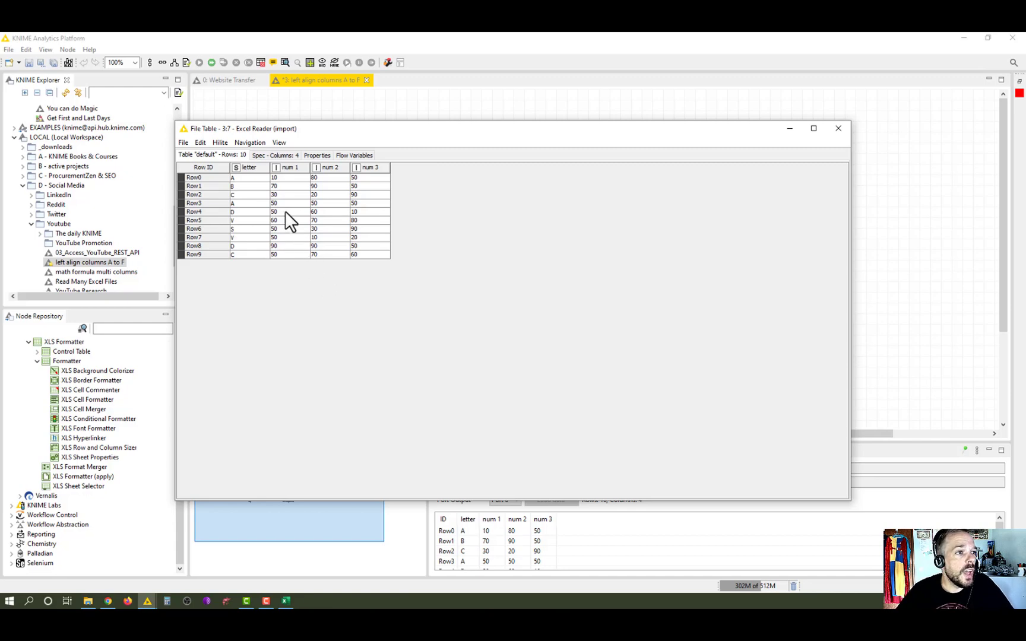
pyautogui.moveTo(337, 177)
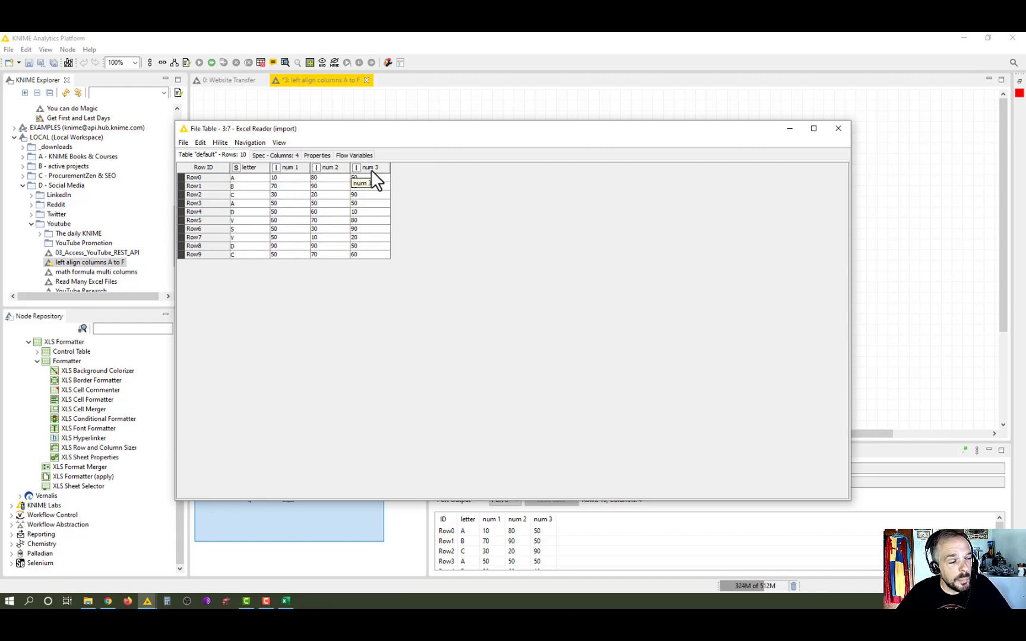
pyautogui.click(838, 128)
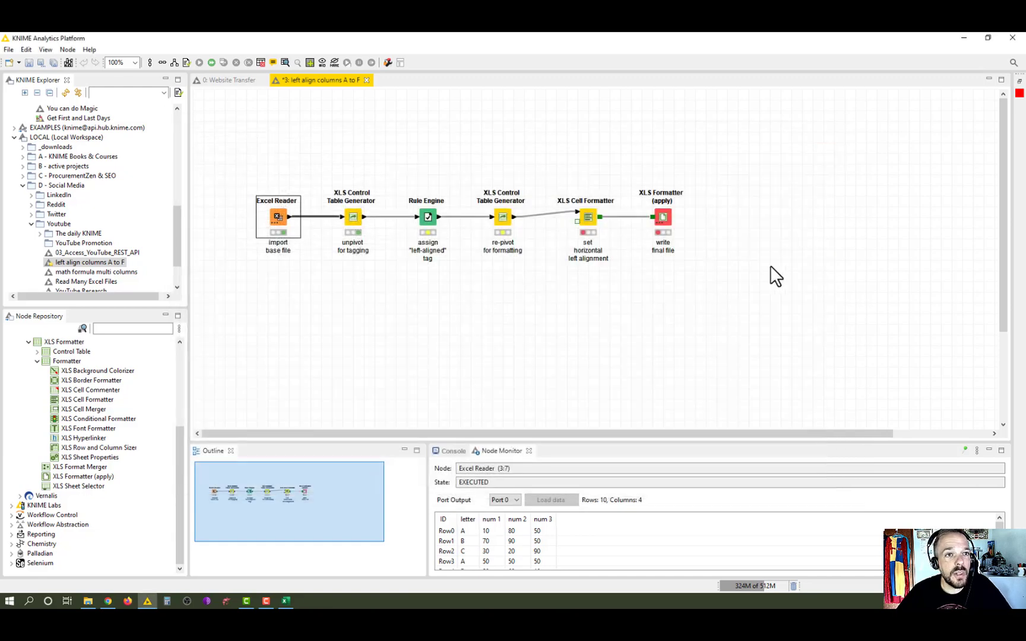
pyautogui.moveTo(554, 340)
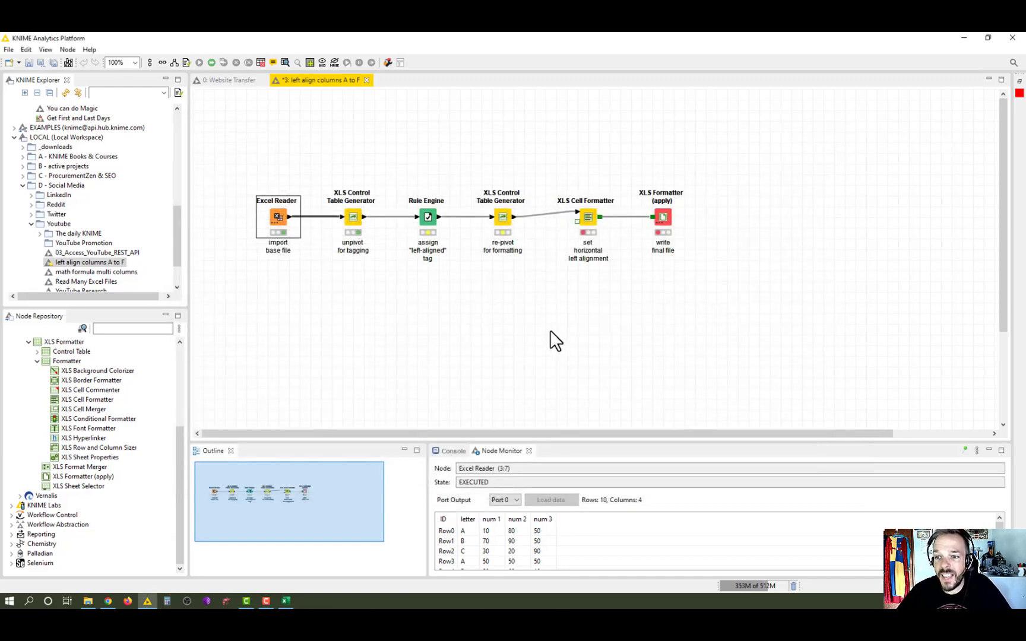
pyautogui.moveTo(618, 219)
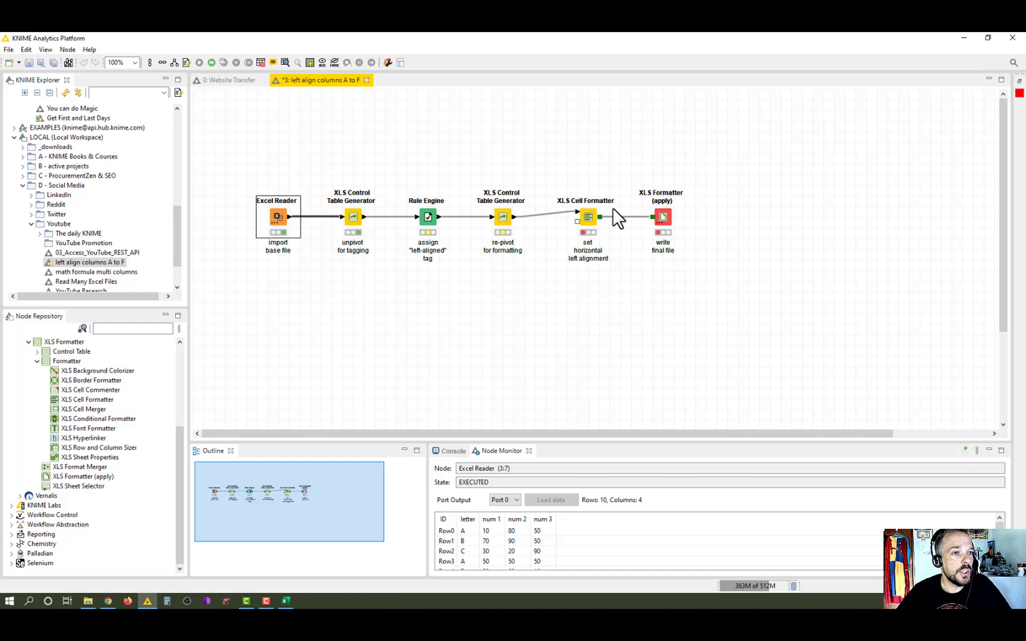
pyautogui.moveTo(429, 226)
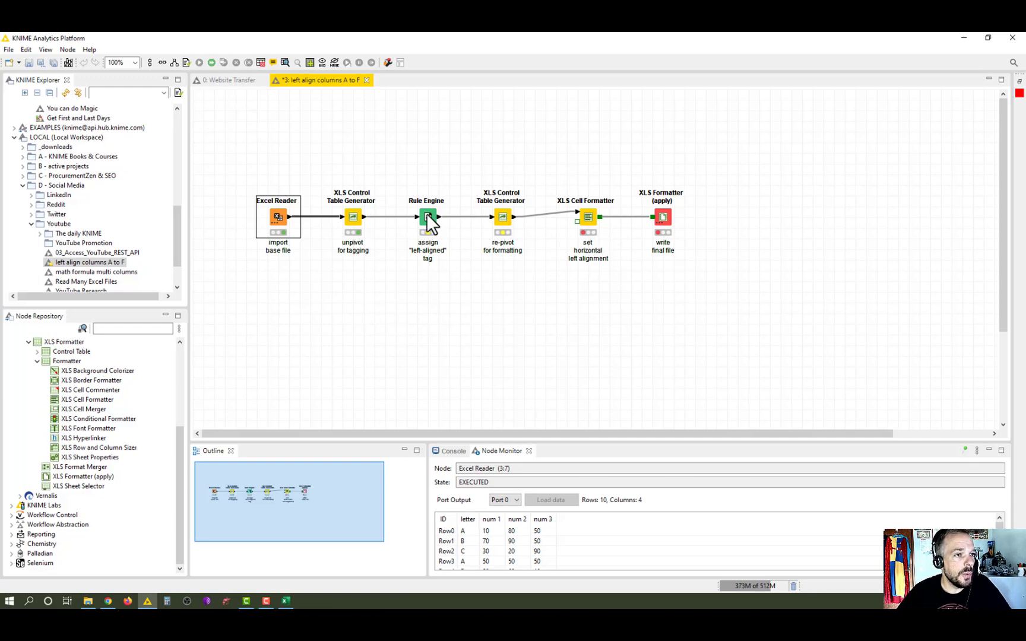
# Open the Rule Engine dialog showing the rules that tag columns B, C and D 'left-aligned'.
pyautogui.doubleClick(427, 217)
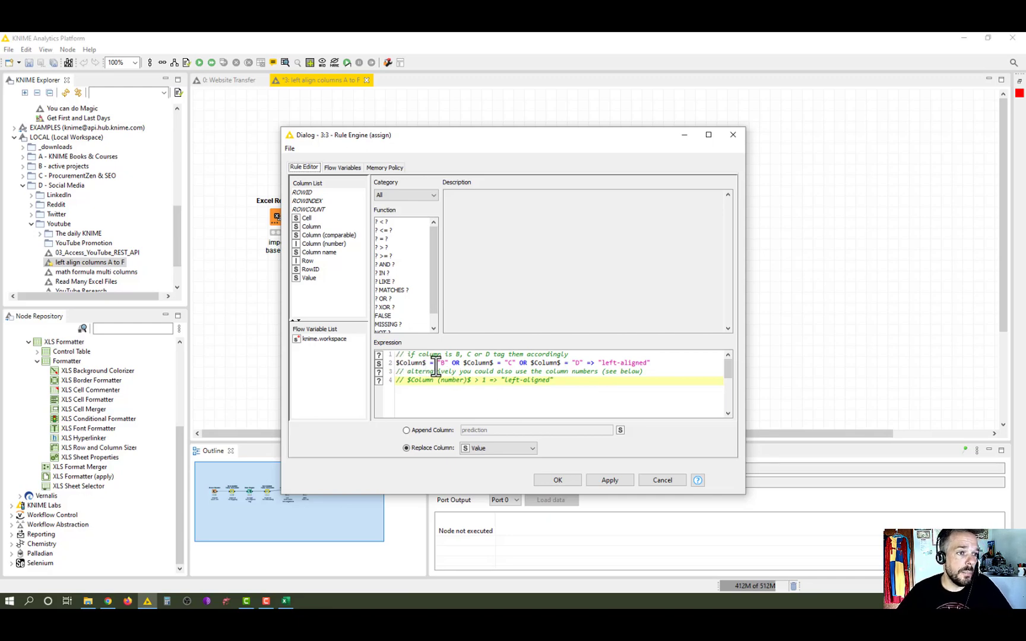
pyautogui.moveTo(546, 371)
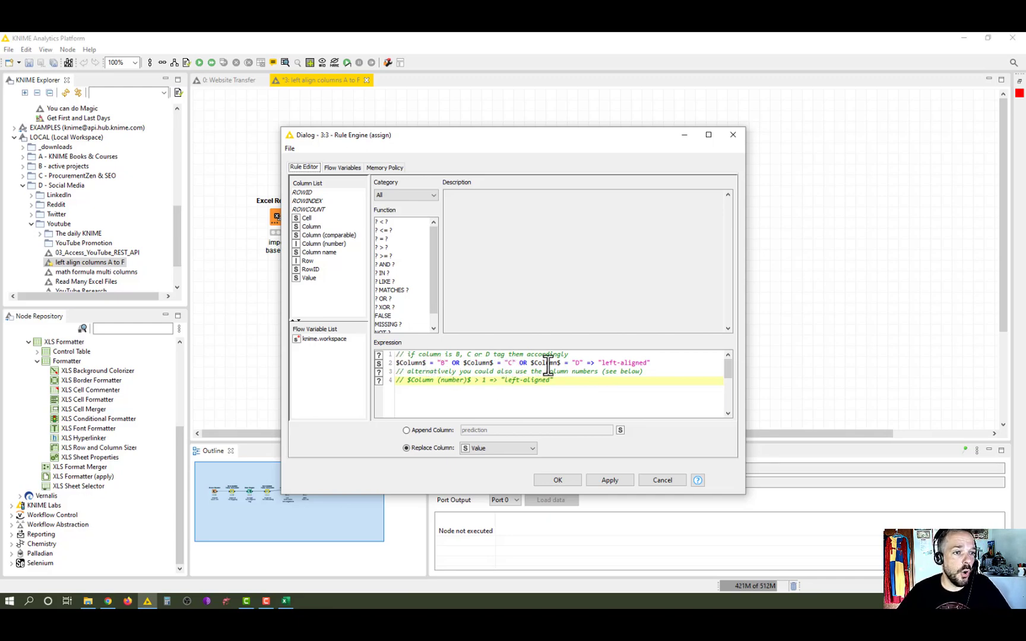
pyautogui.moveTo(652, 363)
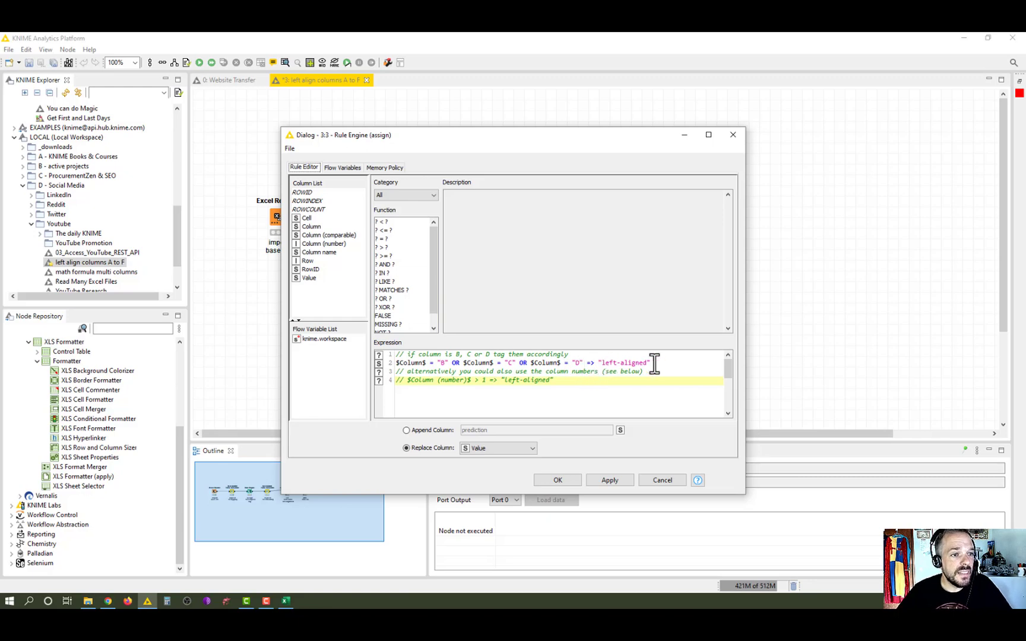
pyautogui.moveTo(675, 392)
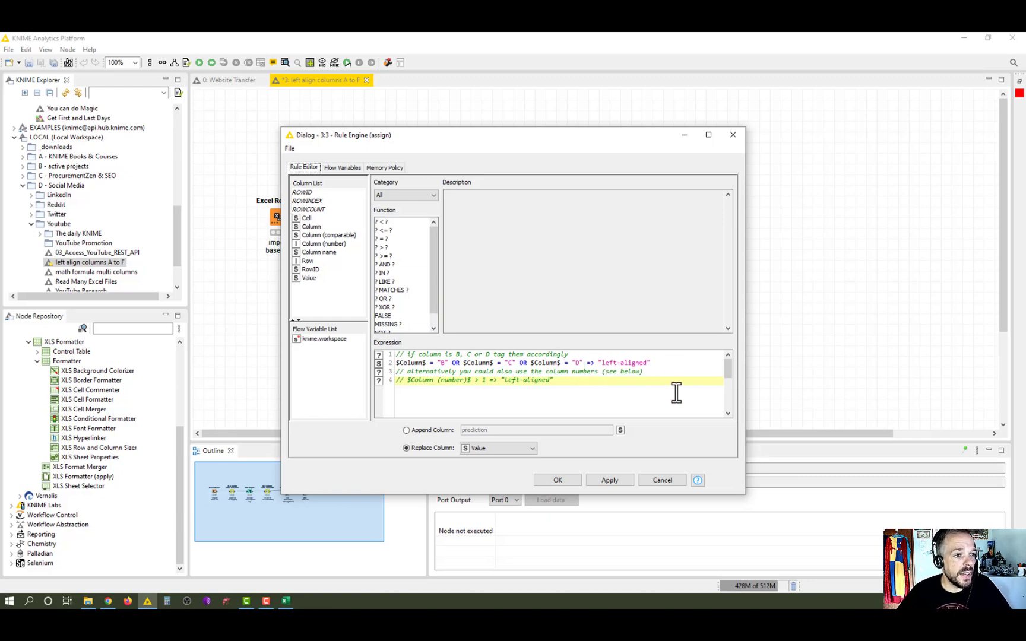
pyautogui.moveTo(468, 384)
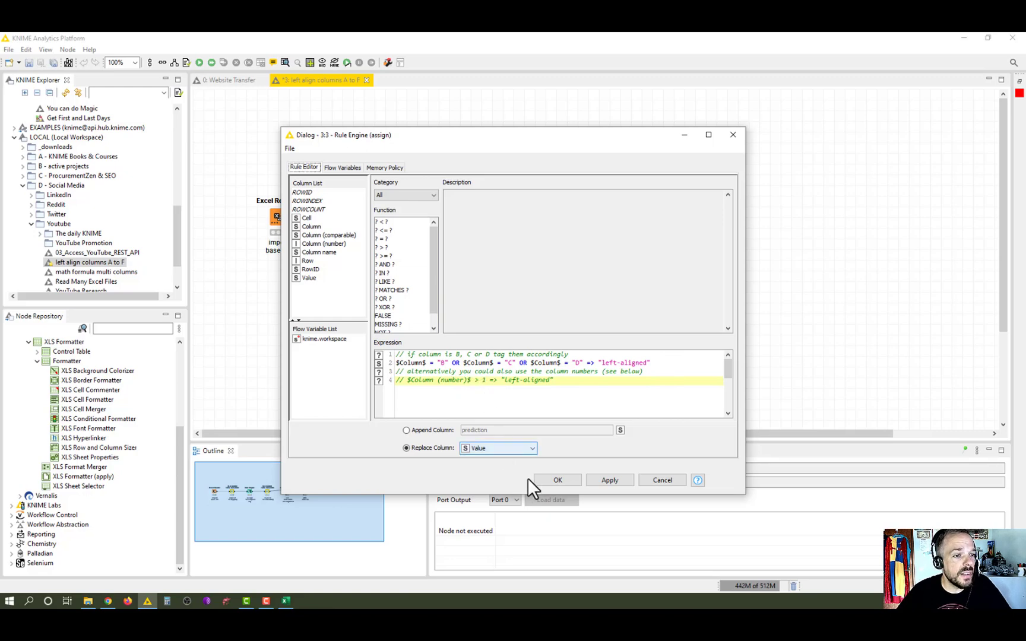
pyautogui.moveTo(592, 468)
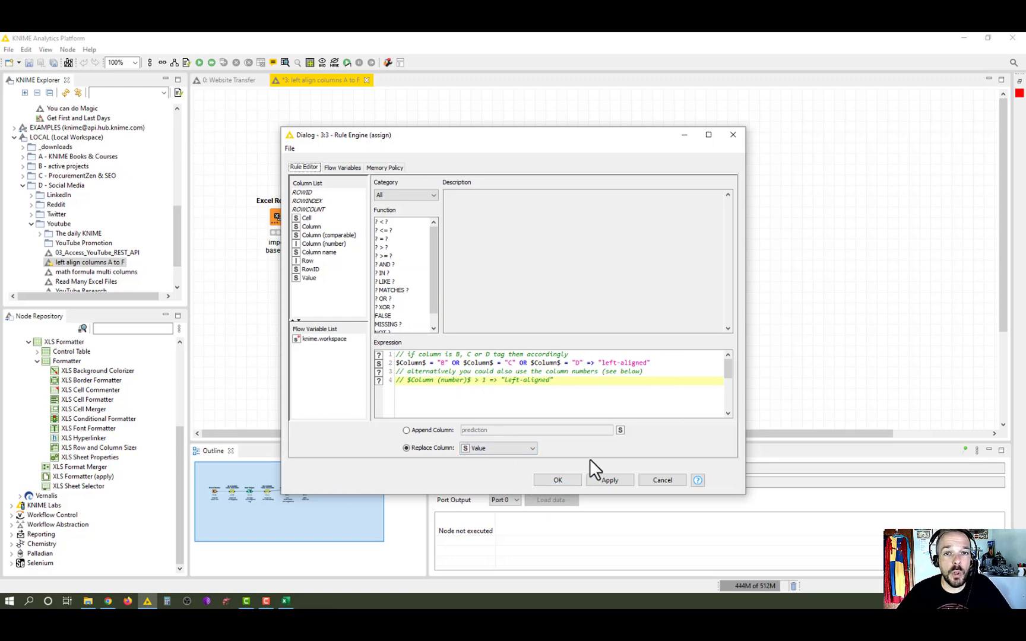
pyautogui.moveTo(568, 471)
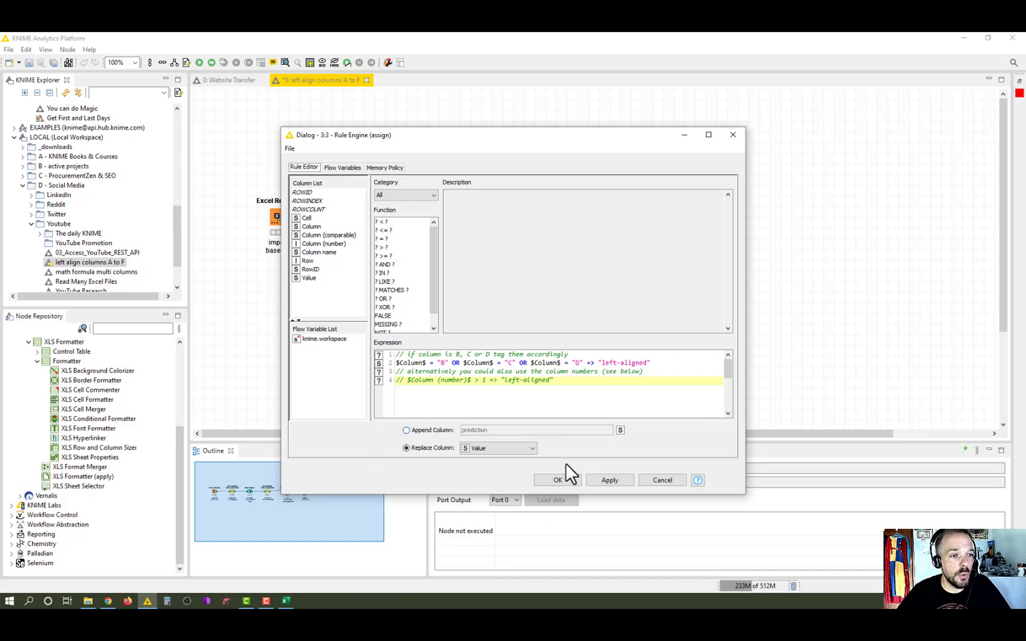
pyautogui.moveTo(566, 458)
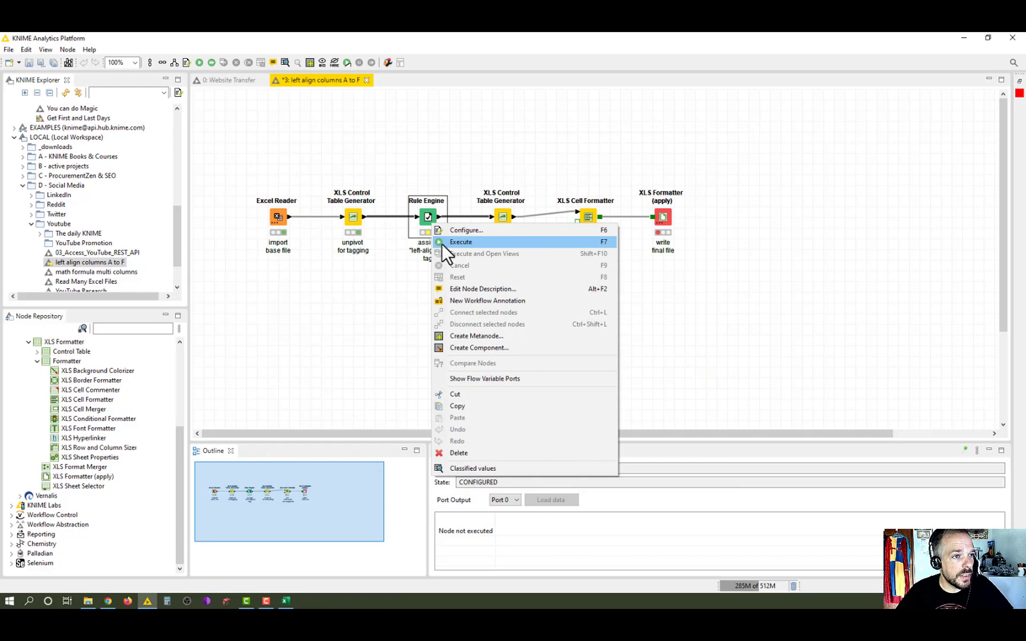
# Execute the Rule Engine and inspect its 44-row classified table with B–D tagged 'left-aligned'.
pyautogui.click(461, 242)
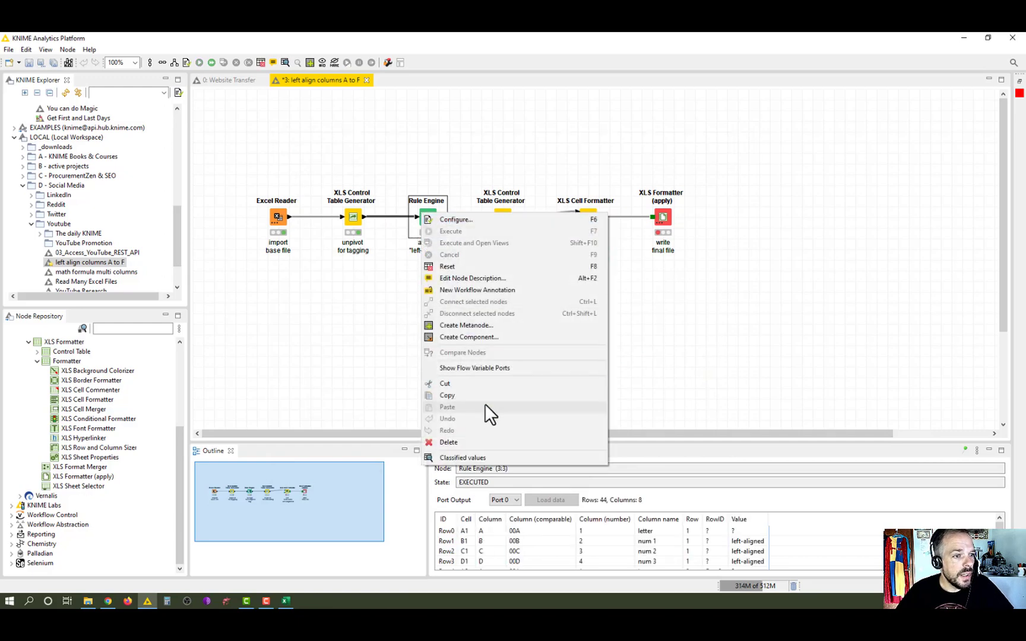
pyautogui.click(461, 457)
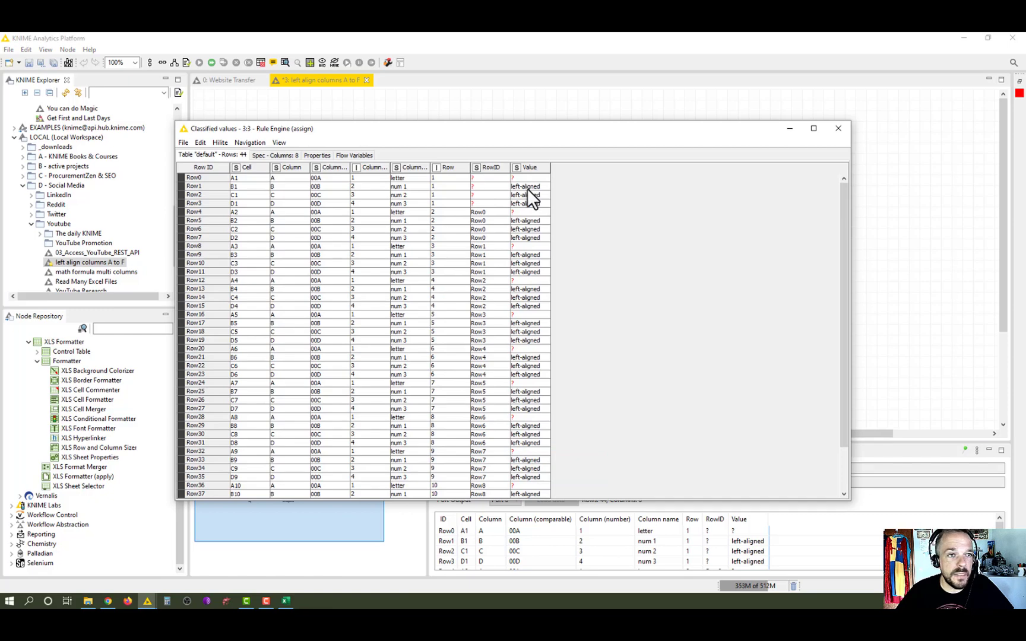
pyautogui.moveTo(530, 205)
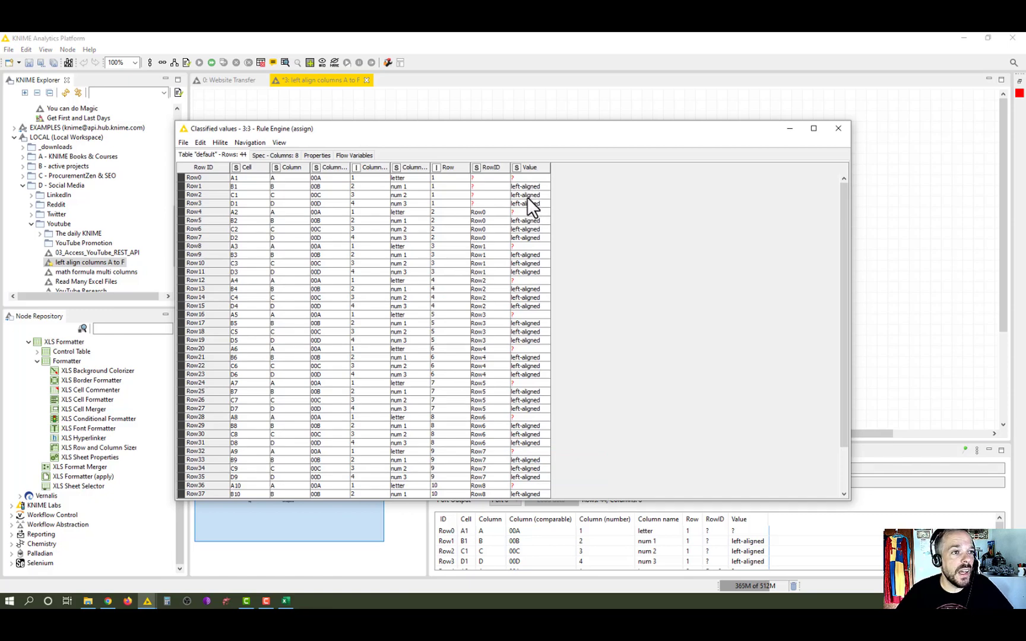
pyautogui.moveTo(549, 293)
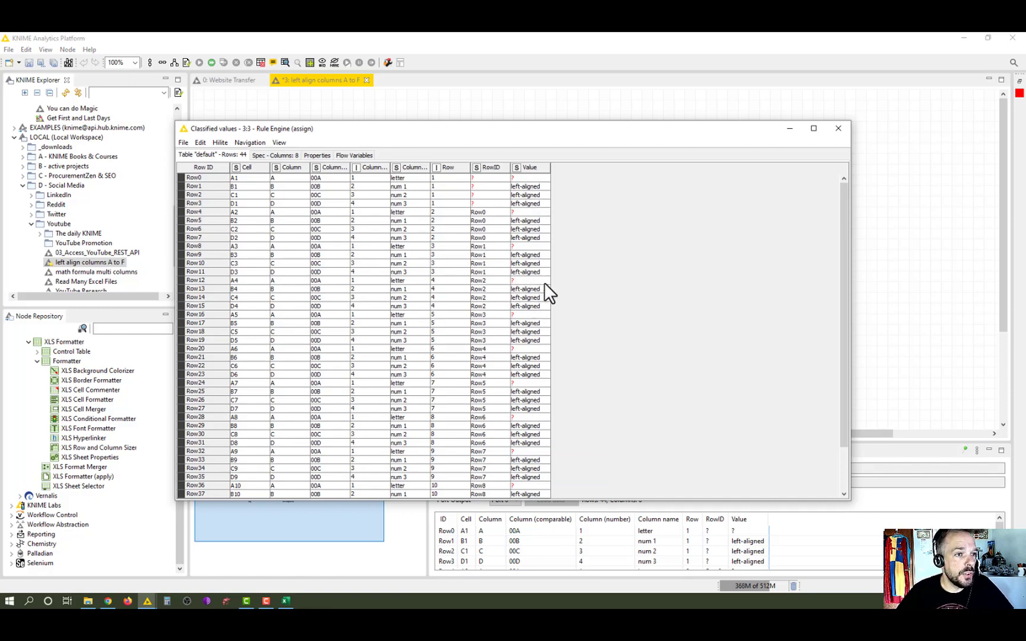
pyautogui.click(838, 127)
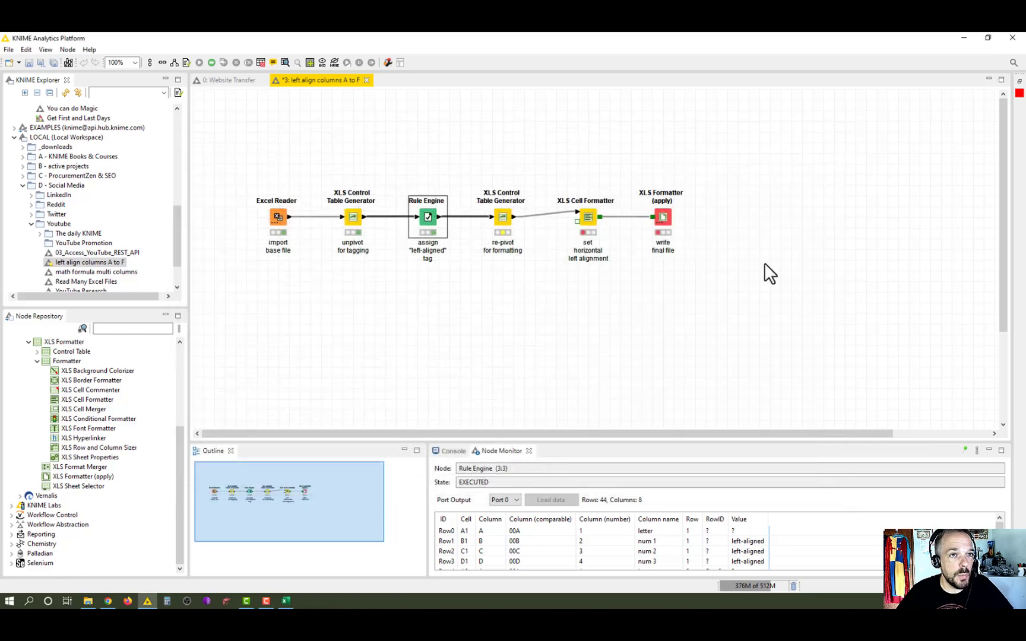
pyautogui.moveTo(560, 335)
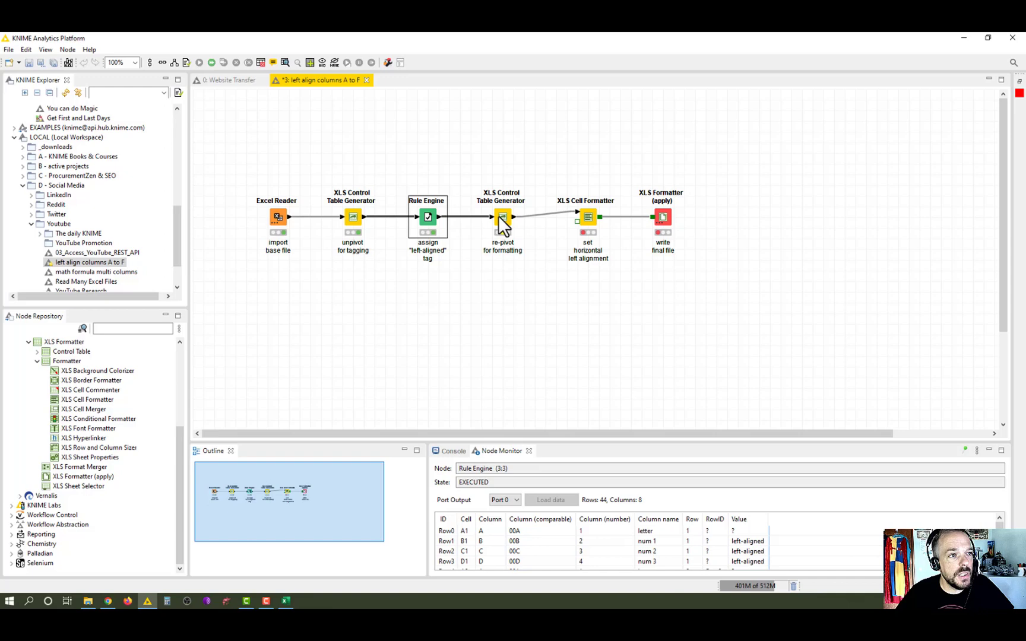
# Execute the re-pivot Control Table Generator to output 11 rows of 'left-aligned' tags.
pyautogui.rightClick(501, 217)
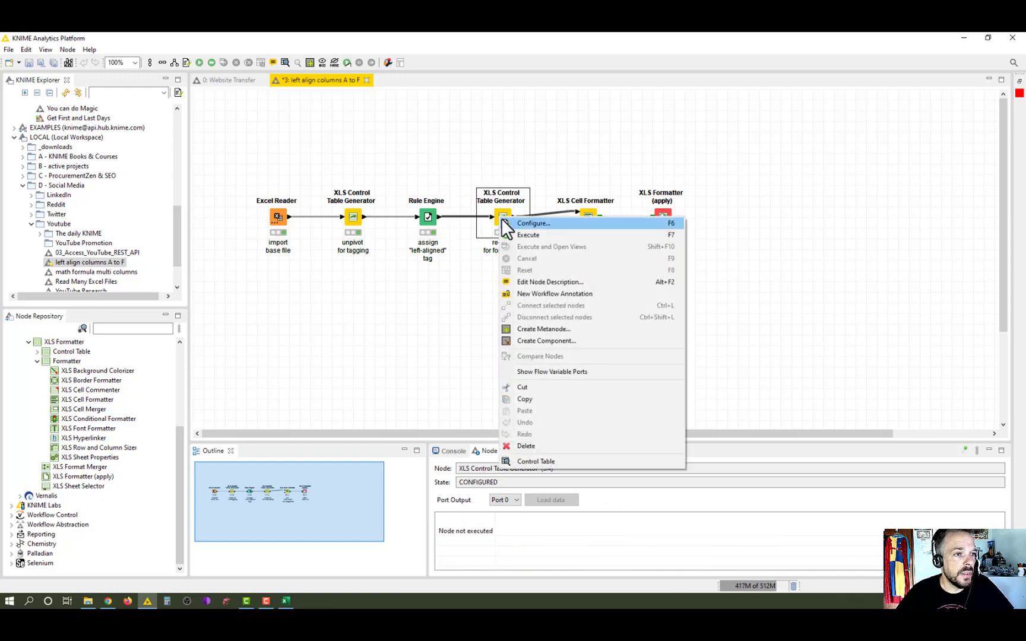
pyautogui.moveTo(527, 235)
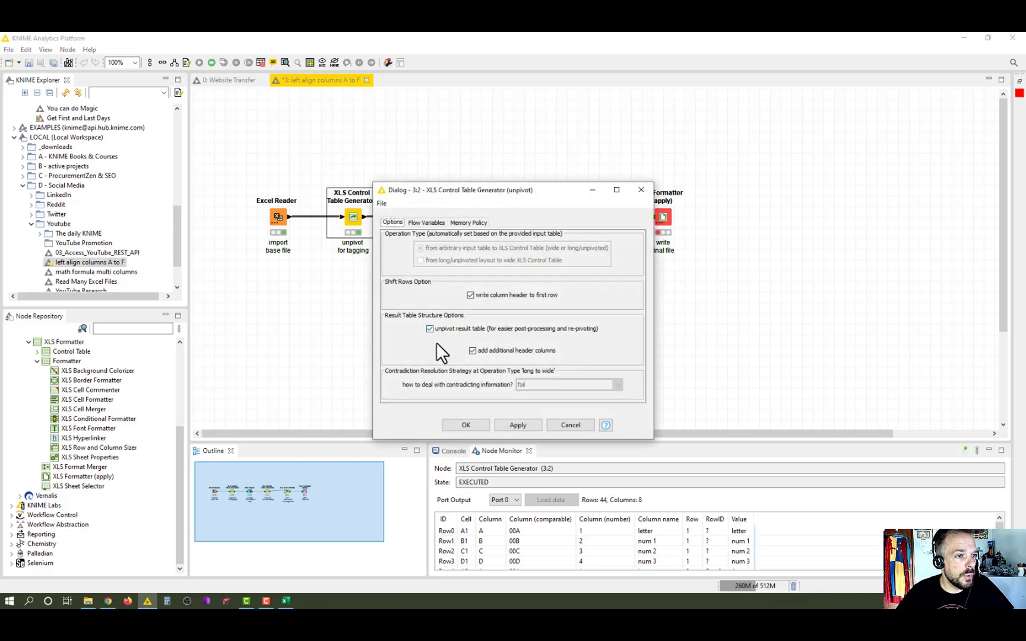
pyautogui.moveTo(450, 348)
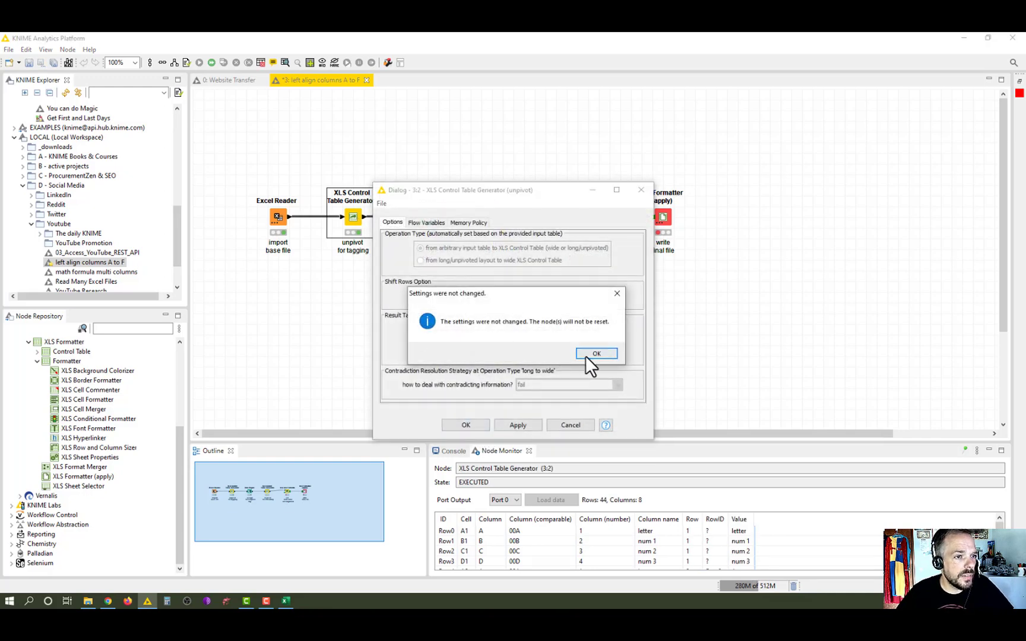
pyautogui.click(596, 353)
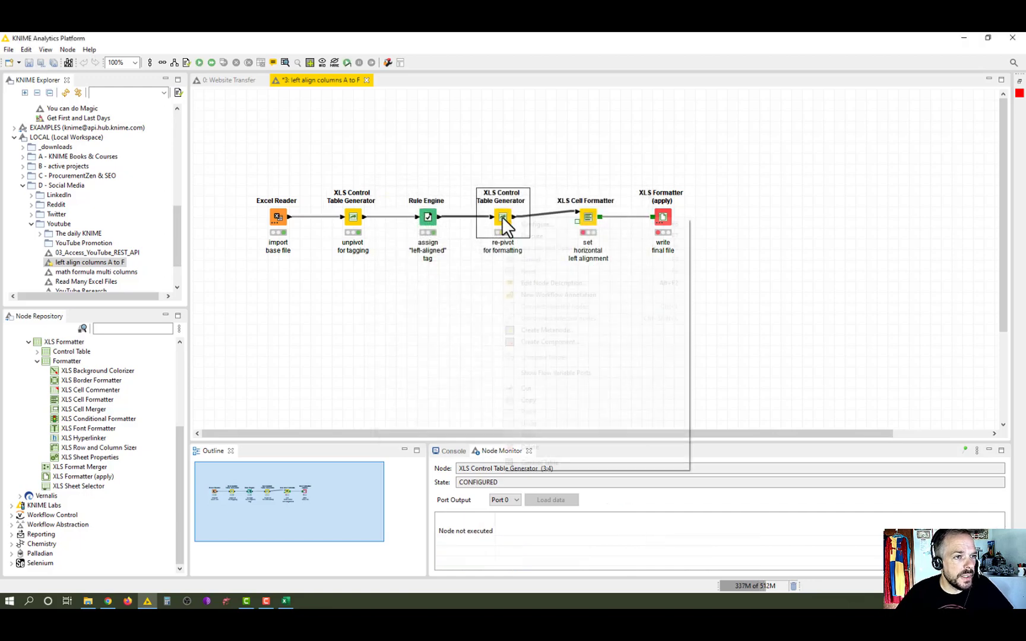
pyautogui.rightClick(502, 216)
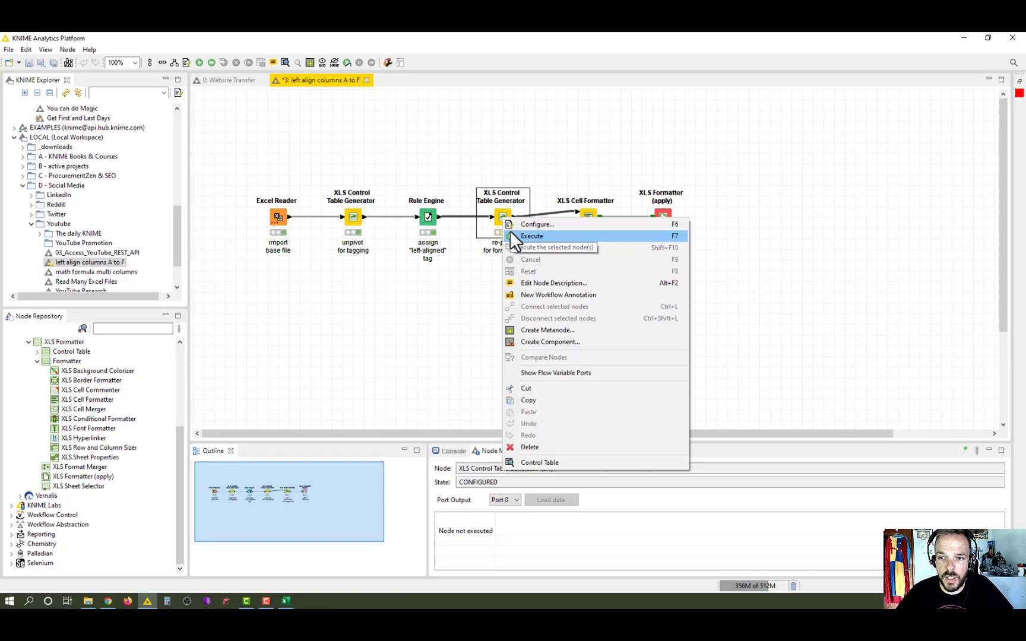
pyautogui.click(532, 236)
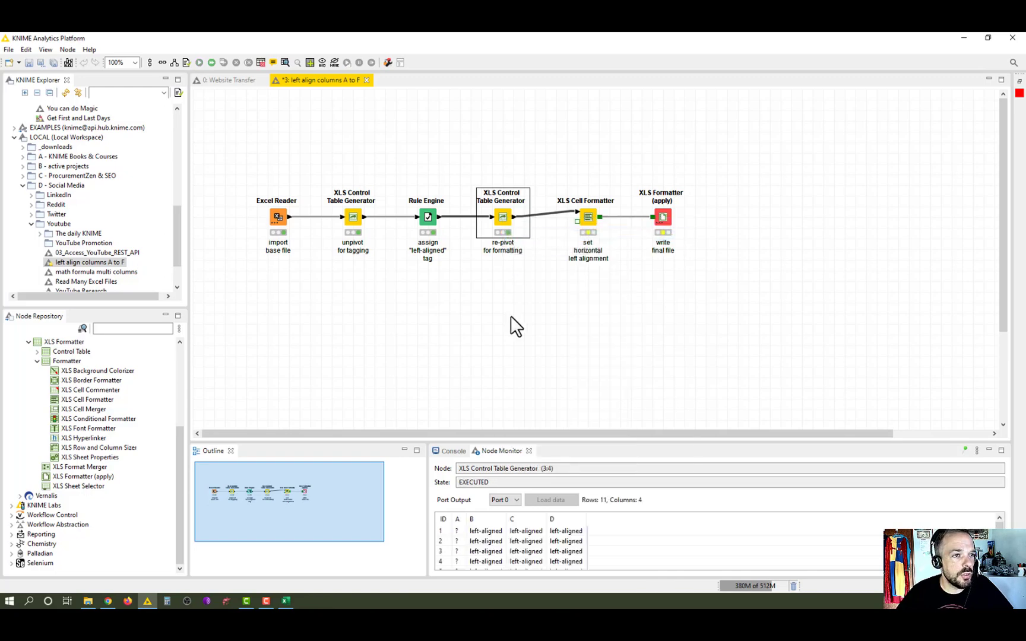
# Align the 'left-aligned' tag left in XLS Cell Formatter, run XLS Formatter (apply), open final-excel-formatted.
pyautogui.doubleClick(586, 216)
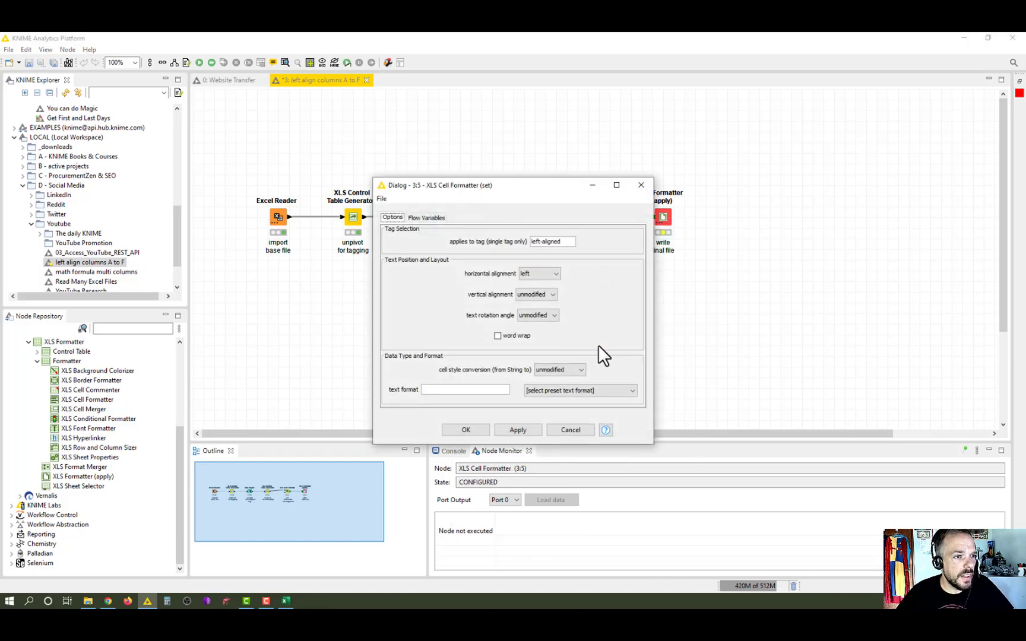
pyautogui.moveTo(513, 268)
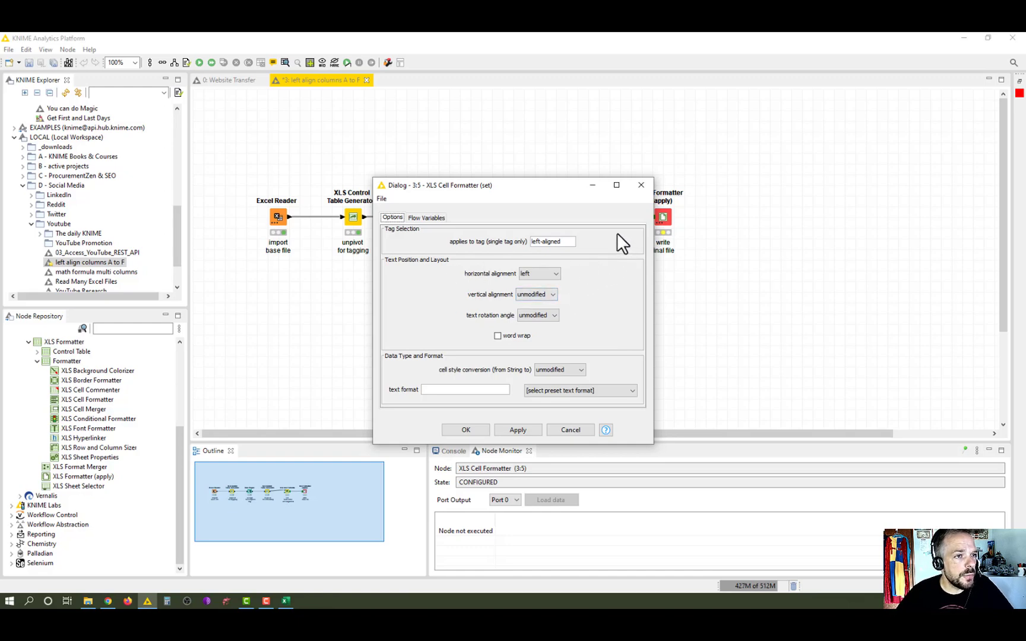
pyautogui.moveTo(602, 245)
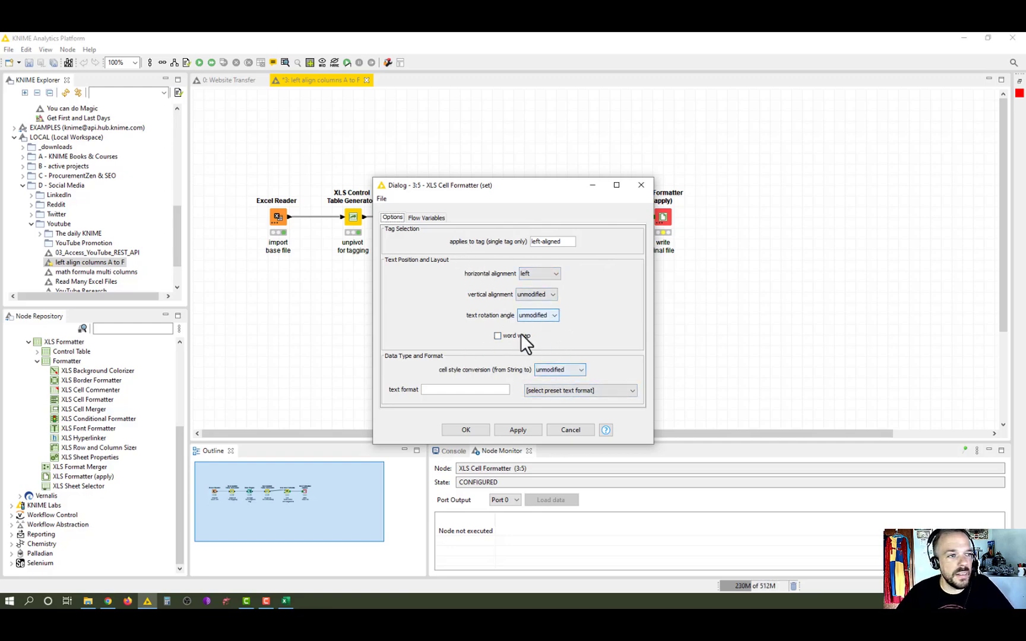
pyautogui.moveTo(490, 454)
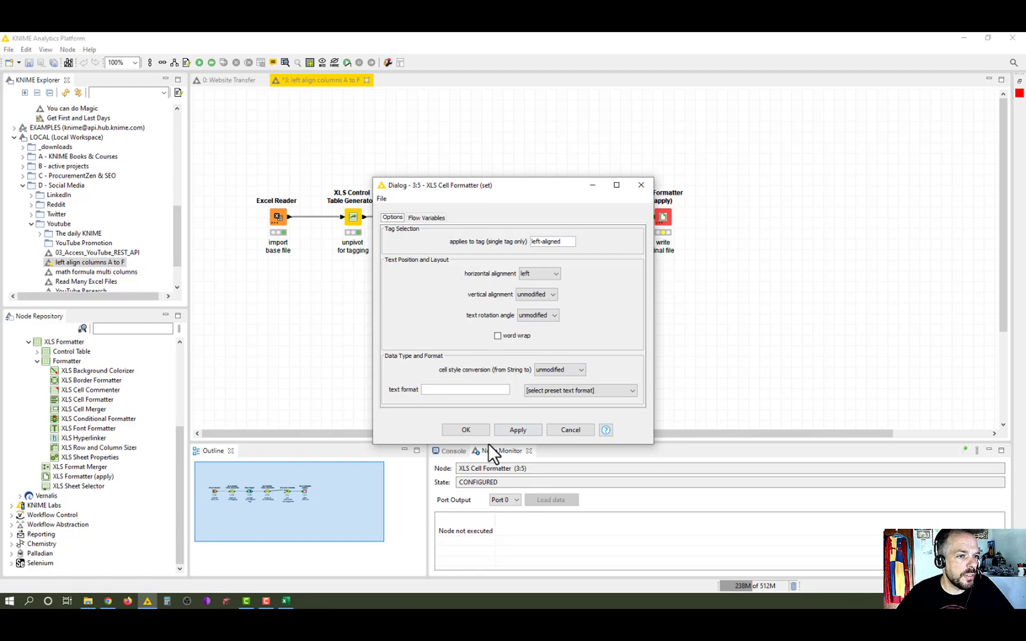
pyautogui.click(466, 430)
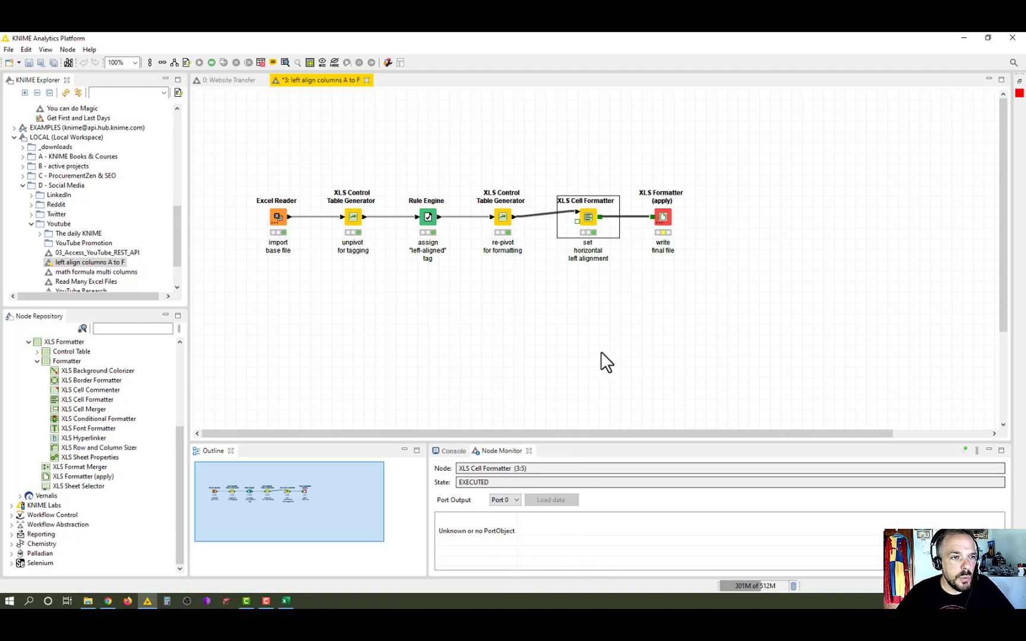
pyautogui.moveTo(559, 536)
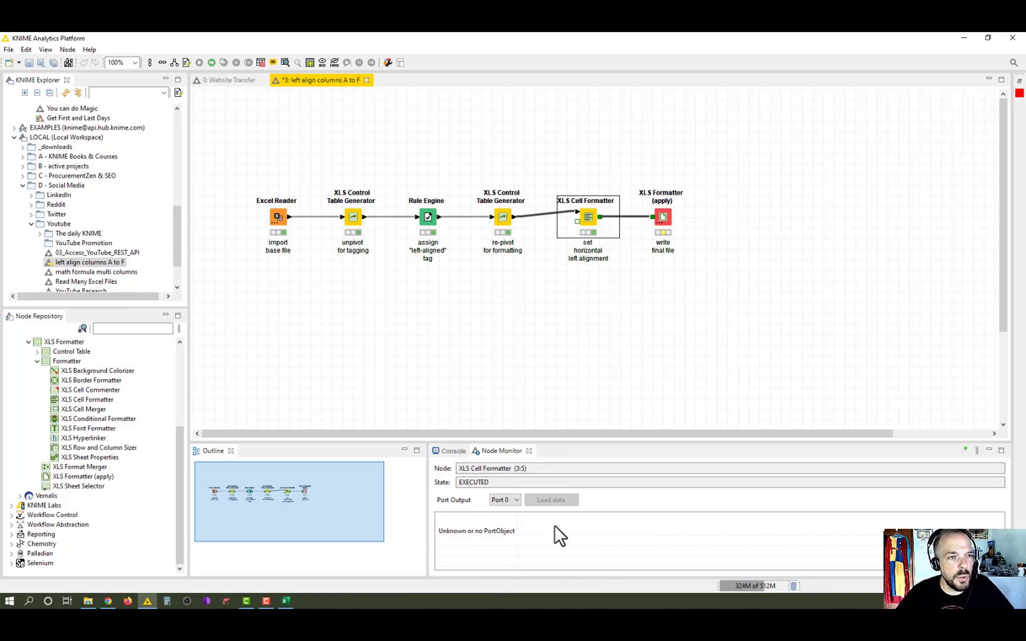
pyautogui.moveTo(631, 319)
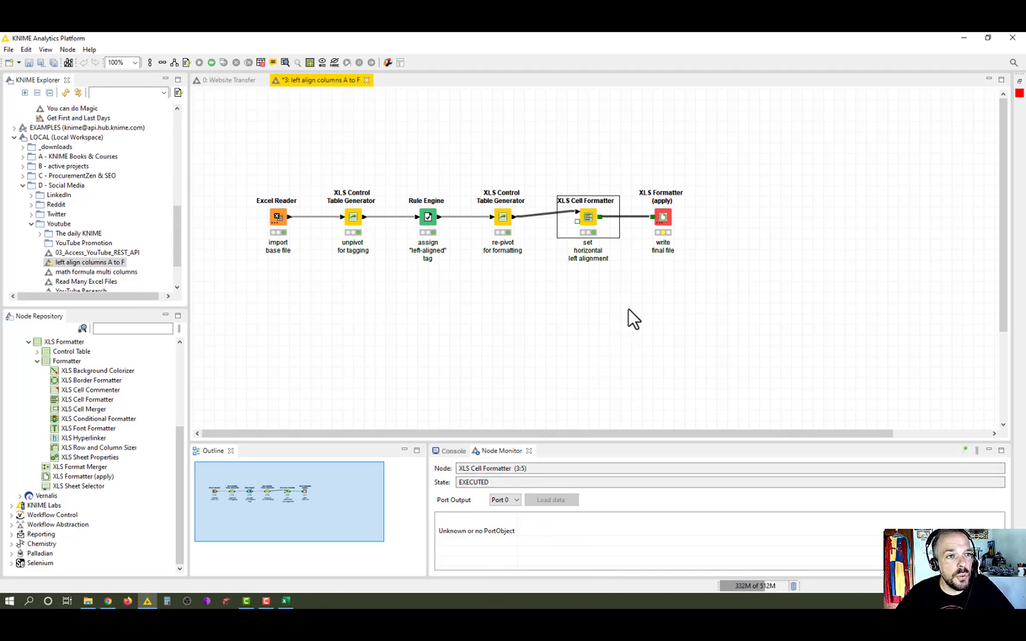
pyautogui.moveTo(617, 338)
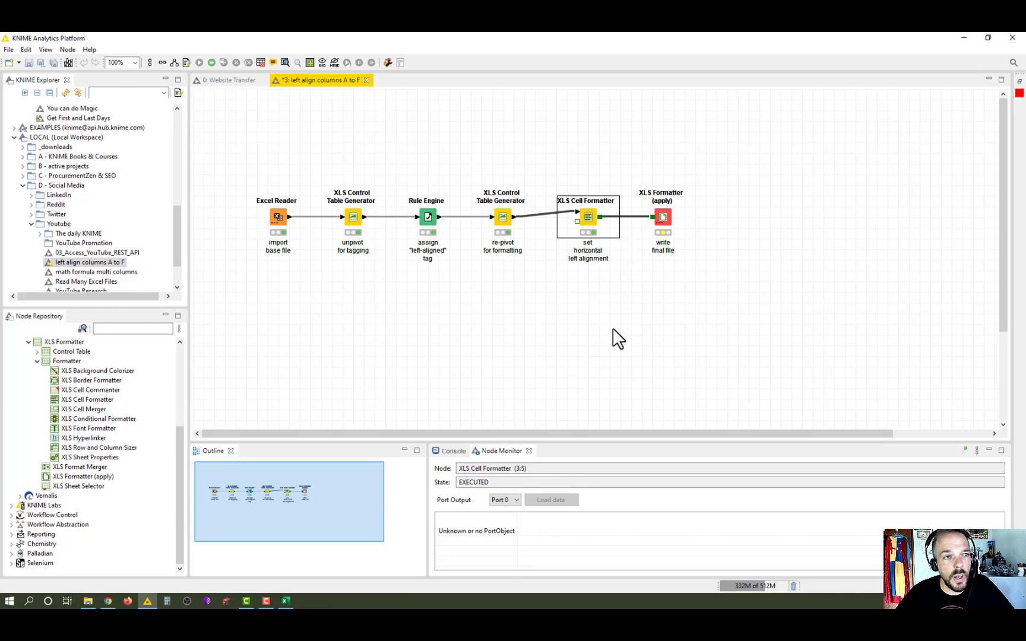
pyautogui.moveTo(664, 255)
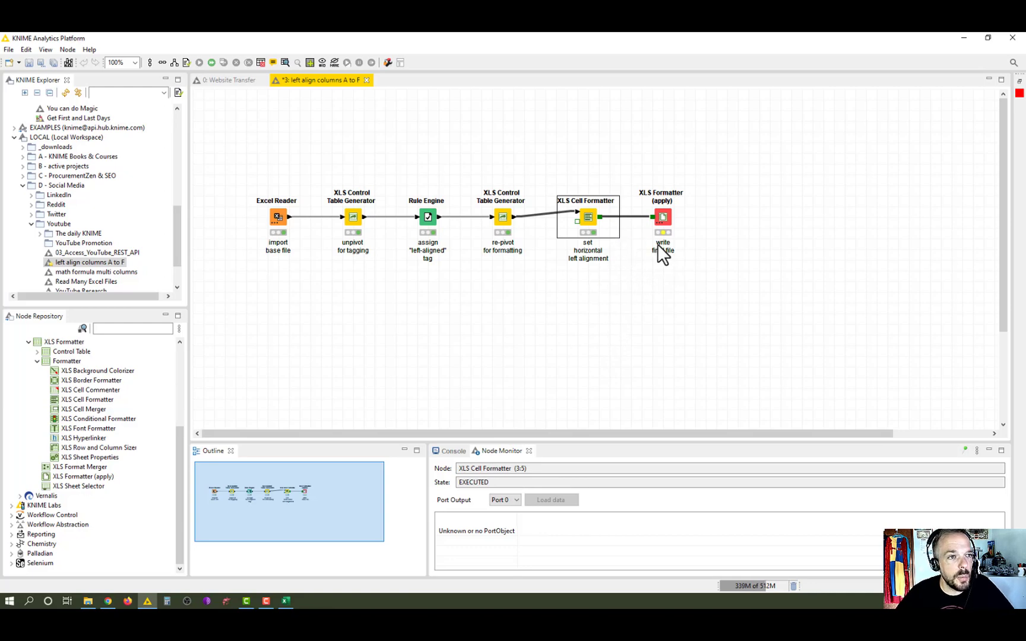
pyautogui.click(661, 217)
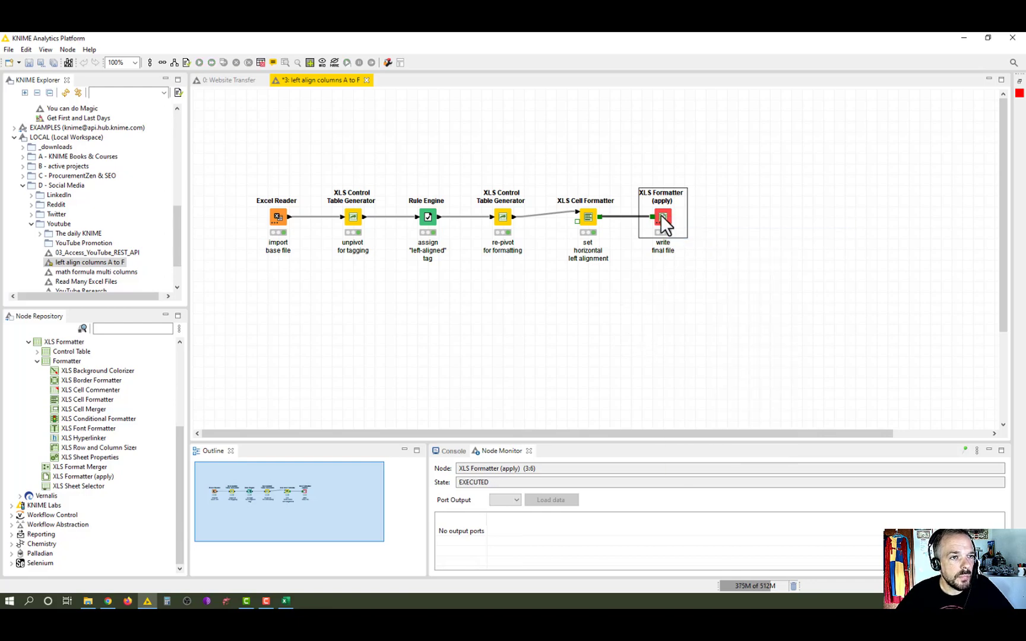
pyautogui.doubleClick(662, 218)
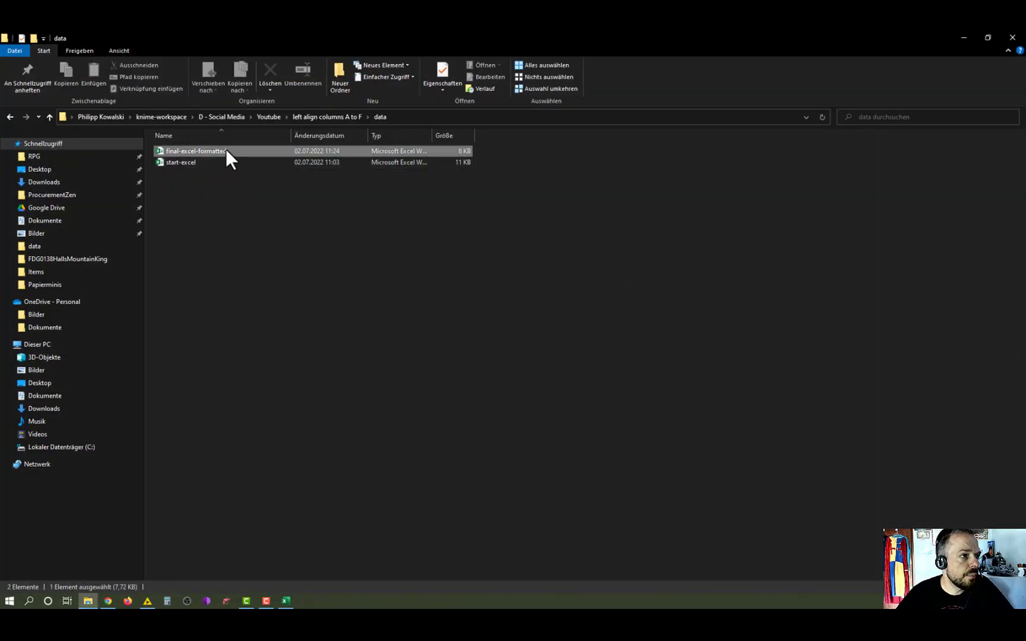
pyautogui.doubleClick(190, 151)
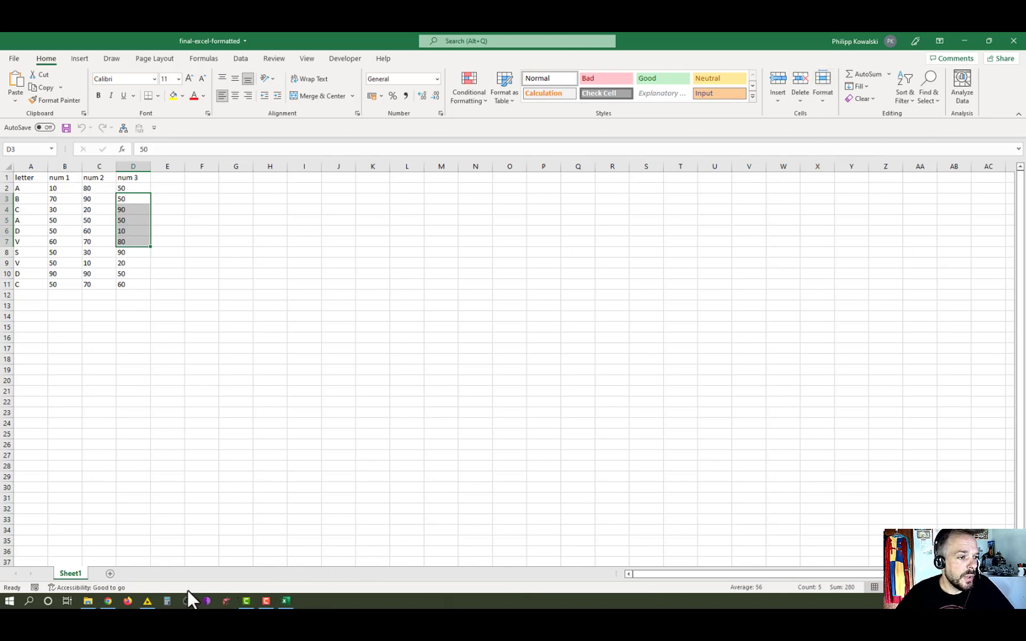
# Return from Excel to KNIME and cancel the XLS Formatter (apply) dialog unchanged.
pyautogui.click(166, 601)
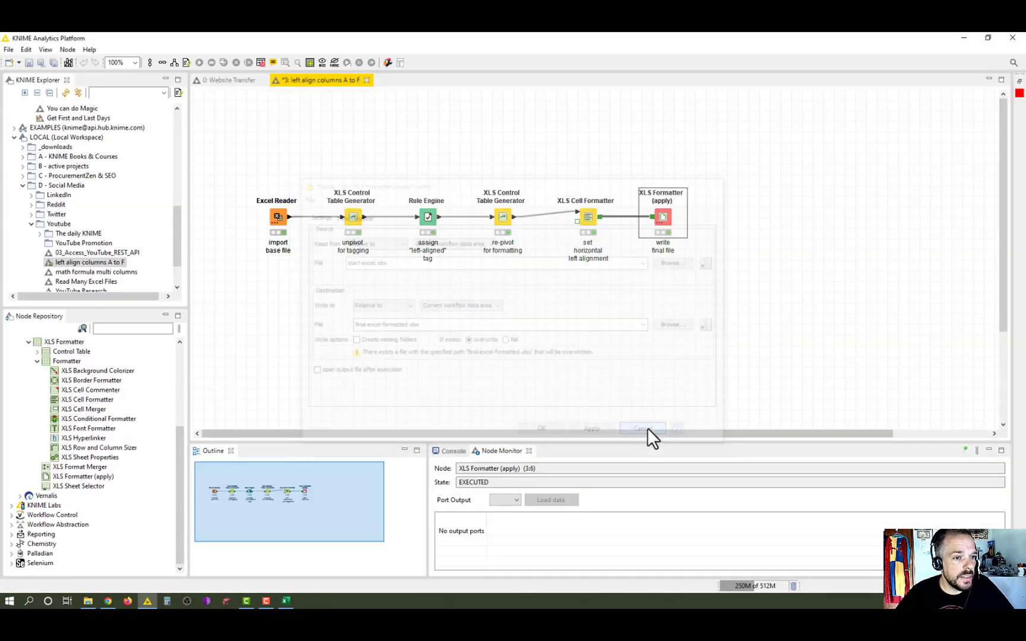
pyautogui.click(642, 428)
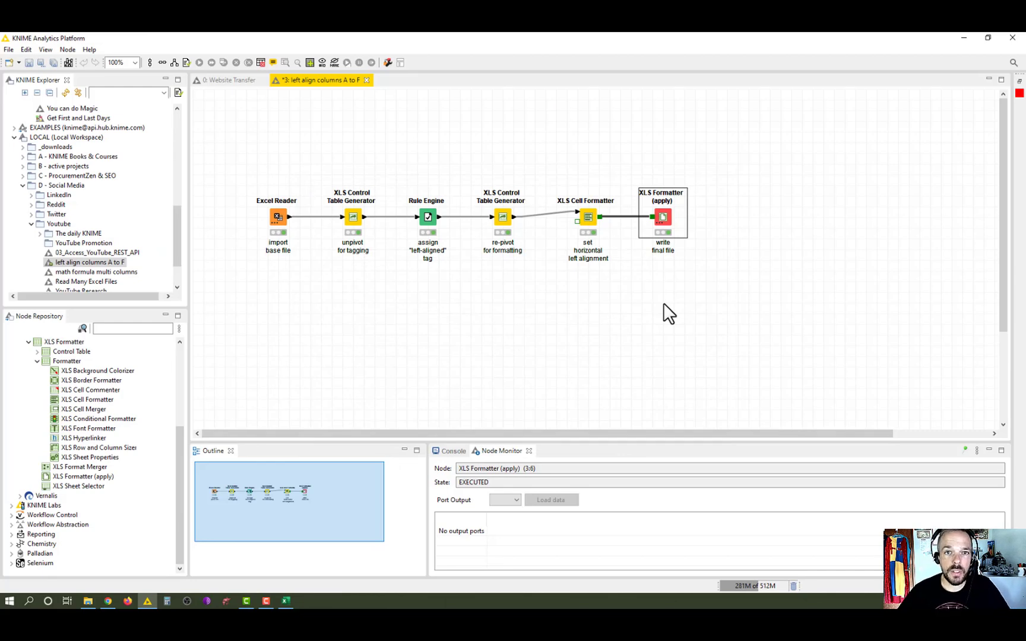